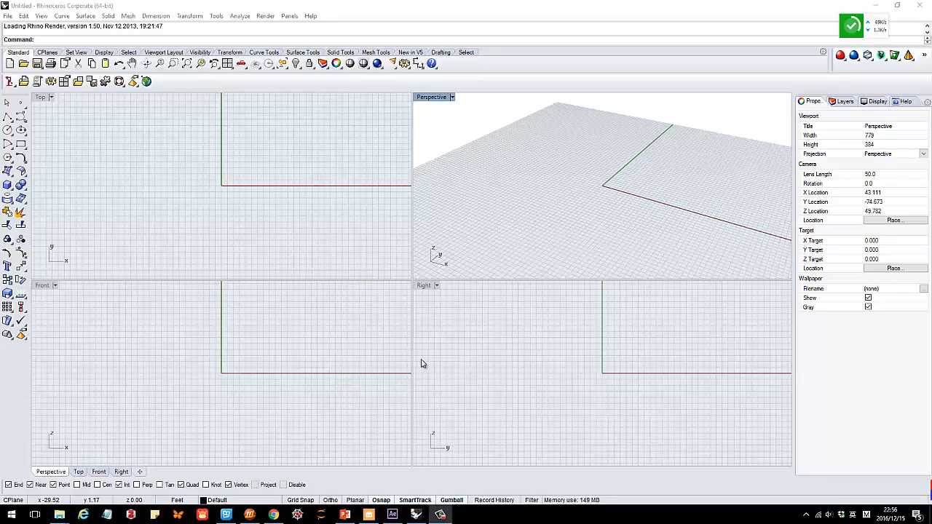
mouse_move(406, 345)
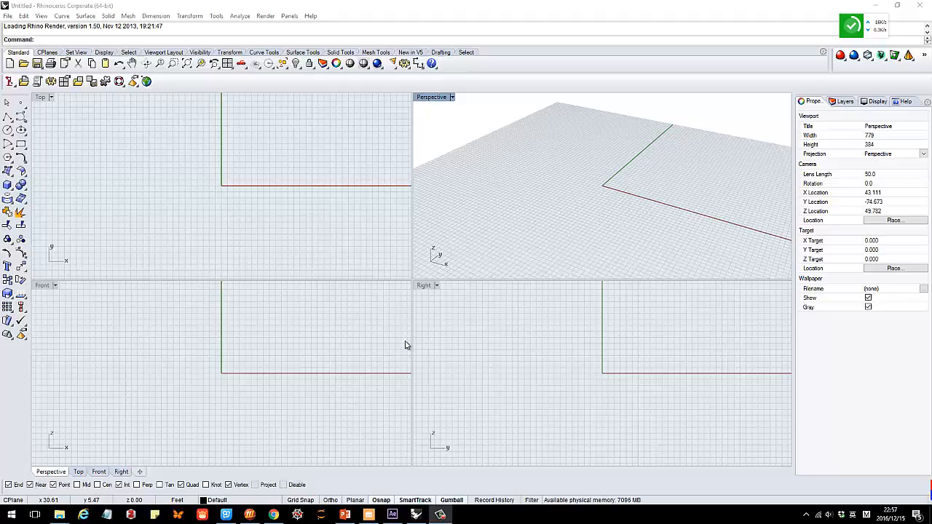
mouse_move(426, 104)
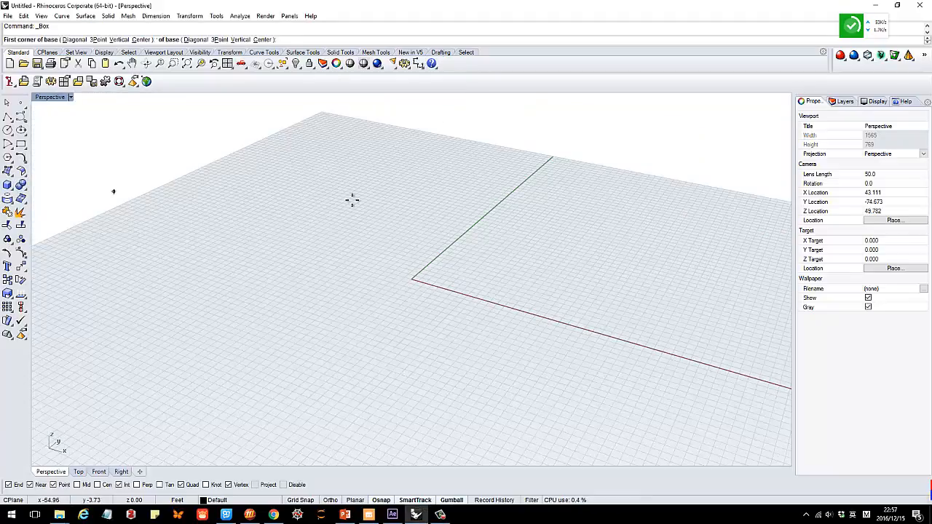
Step: Model a box on a rectangular ground plane, then orbit to inspect them
left_click(443, 231)
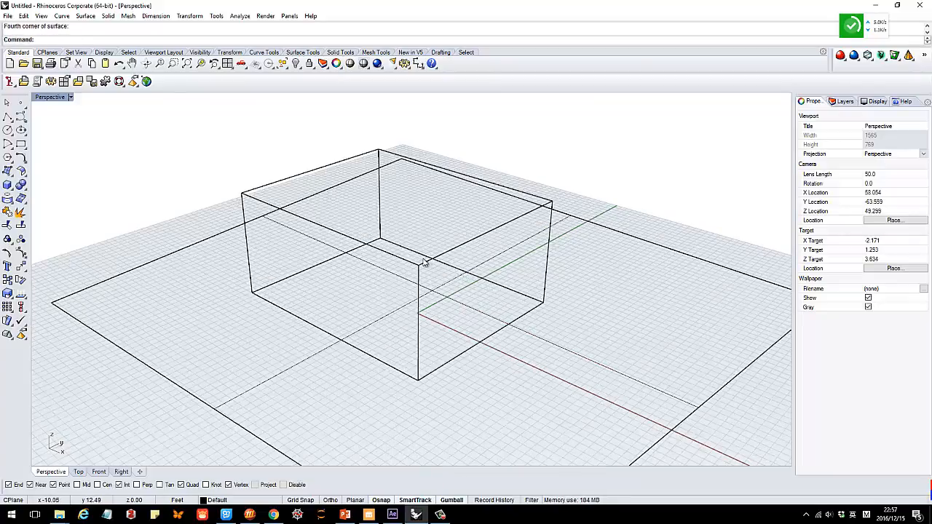
left_click(422, 262)
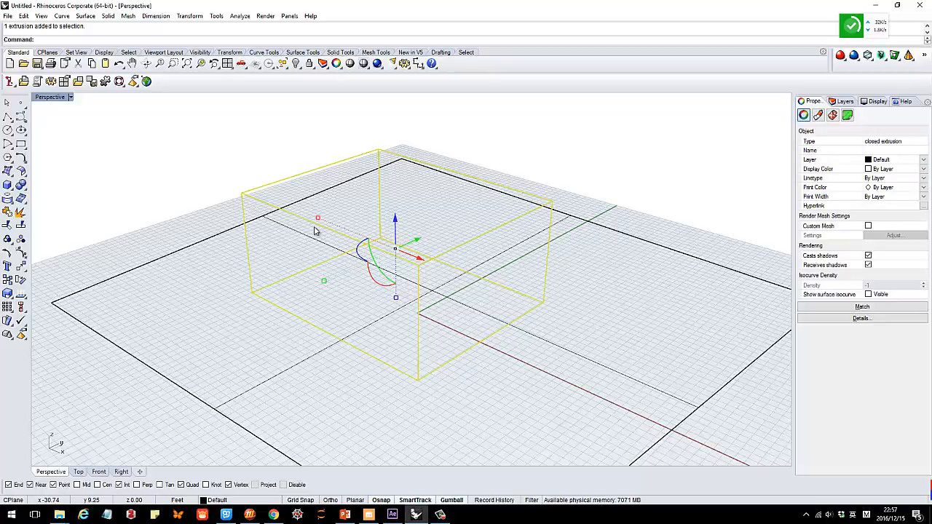
left_click_drag(416, 239, 324, 281)
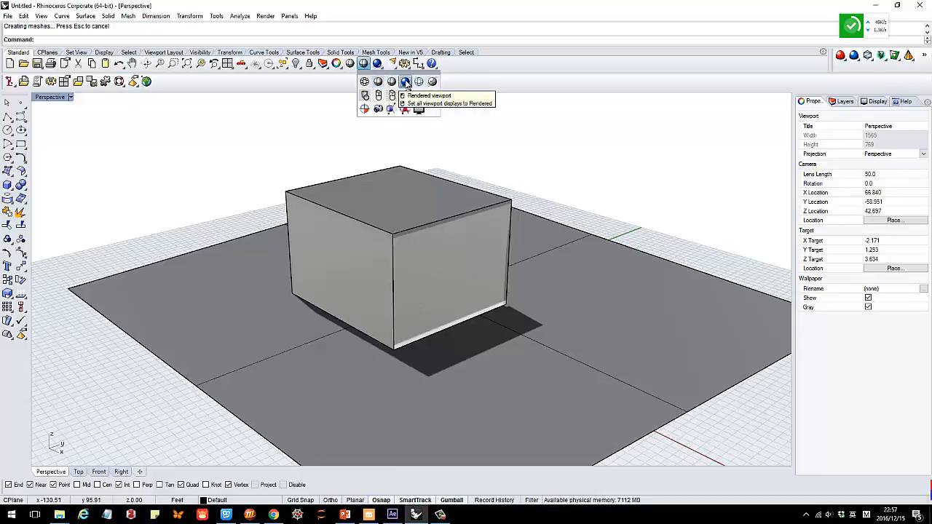
Step: Set the Perspective view to Rendered display and orbit down to a lower angle
left_click(405, 95)
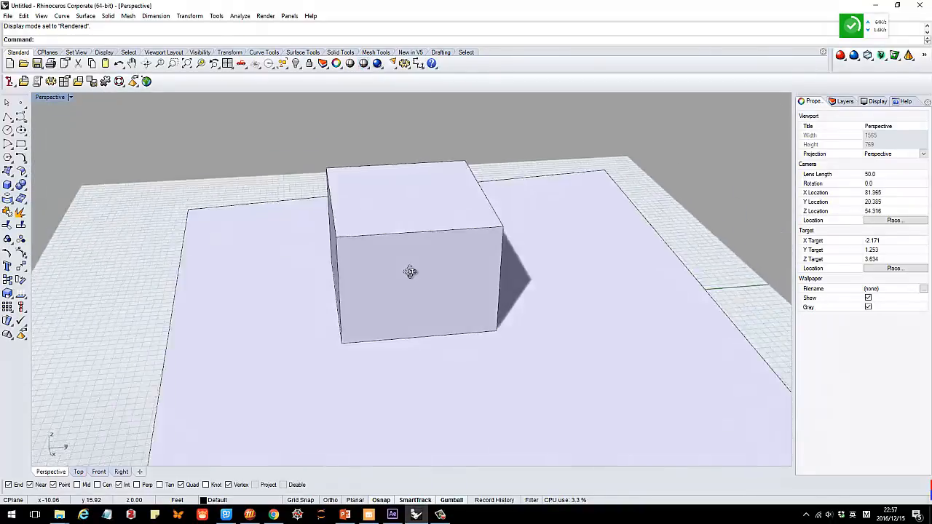
left_click_drag(410, 272, 391, 98)
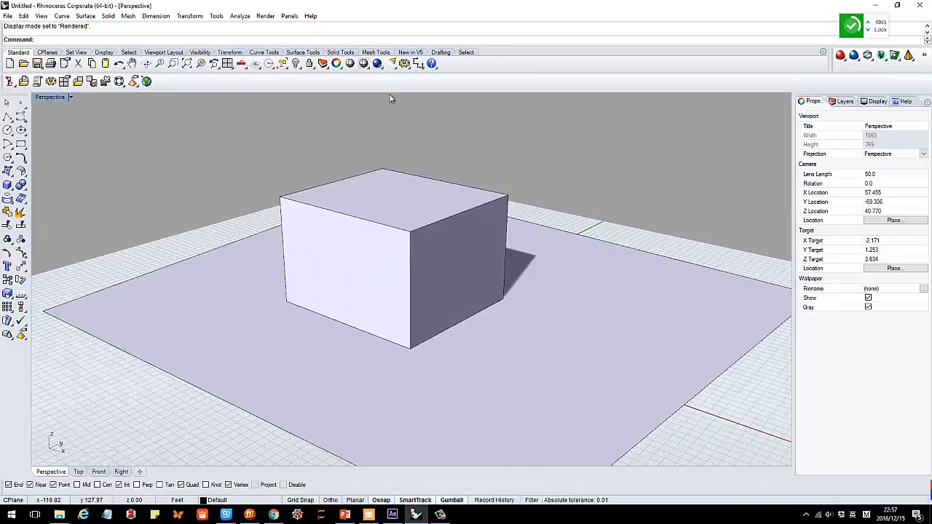
left_click_drag(390, 98, 512, 306)
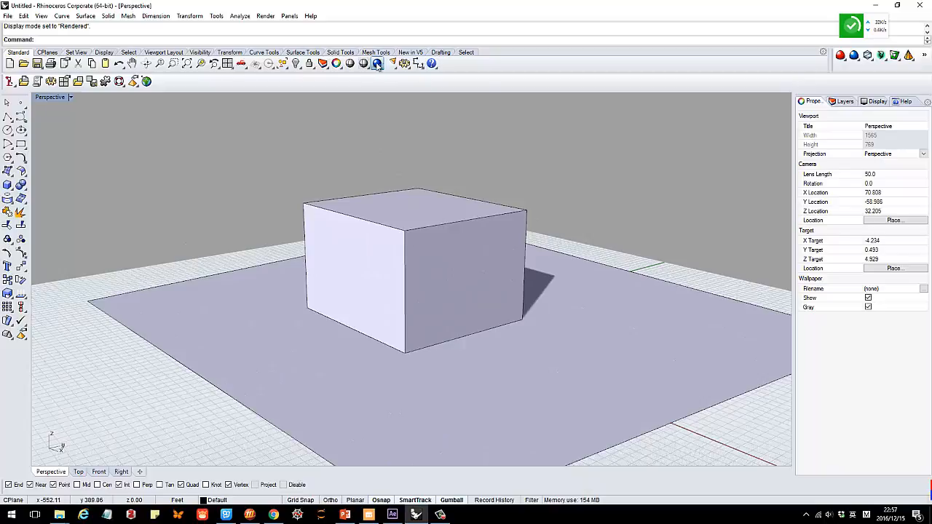
left_click(377, 64)
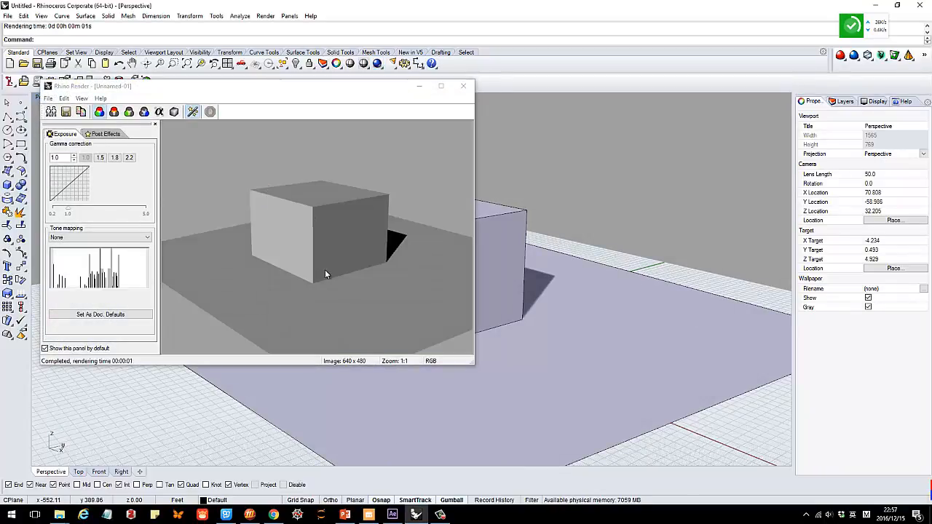
mouse_move(412, 257)
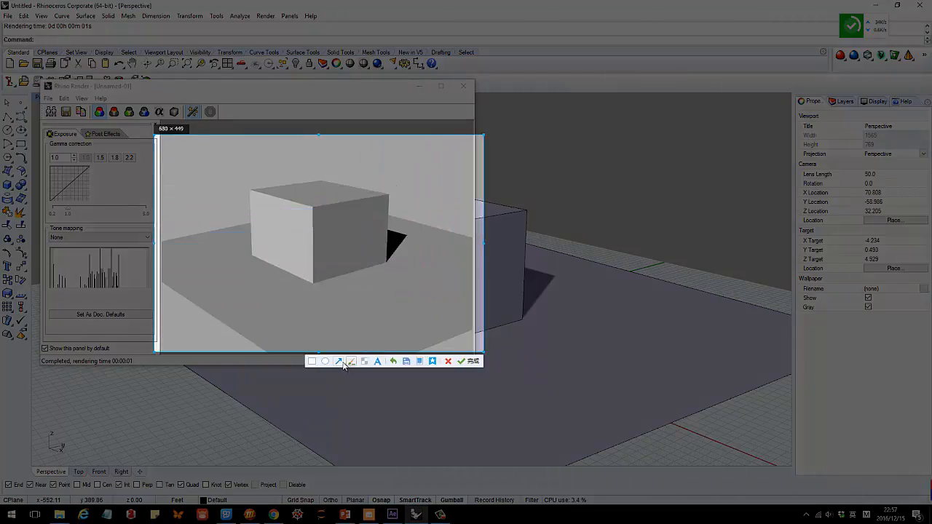
left_click(351, 361)
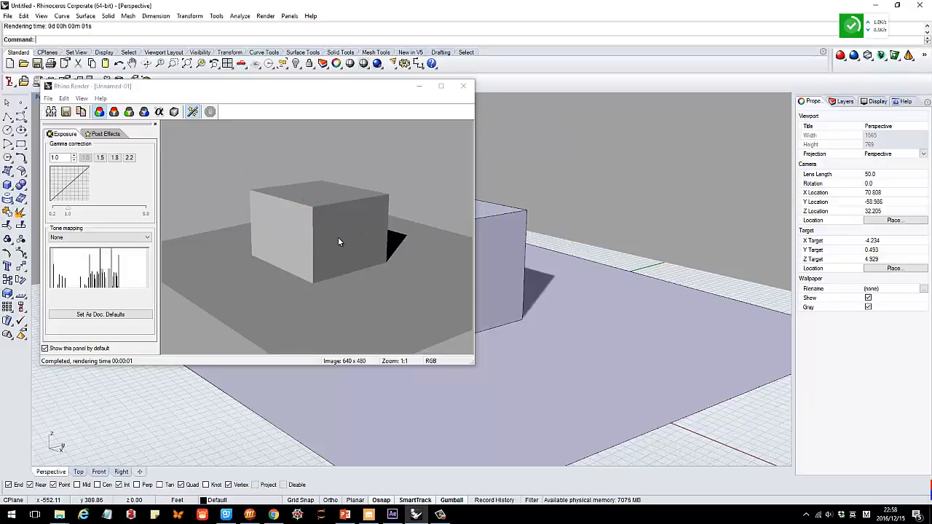
mouse_move(255, 227)
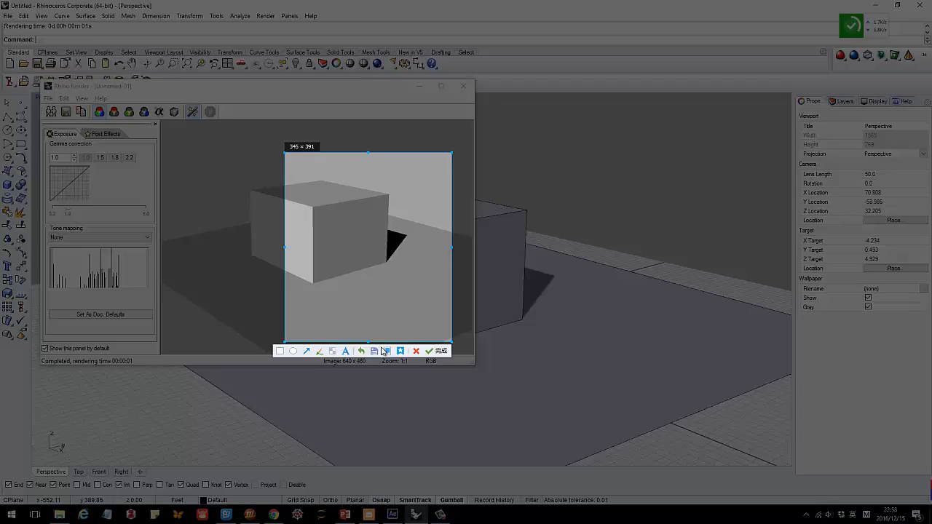
left_click(306, 351)
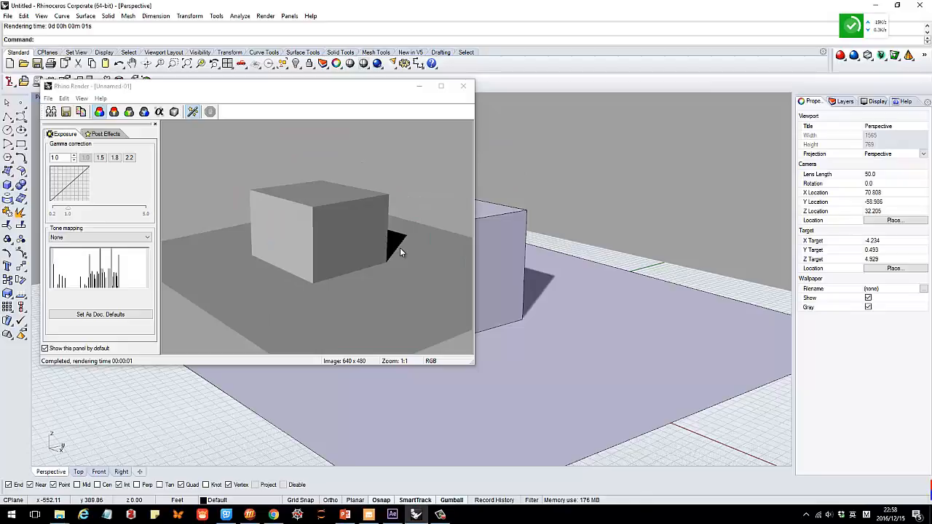
mouse_move(438, 111)
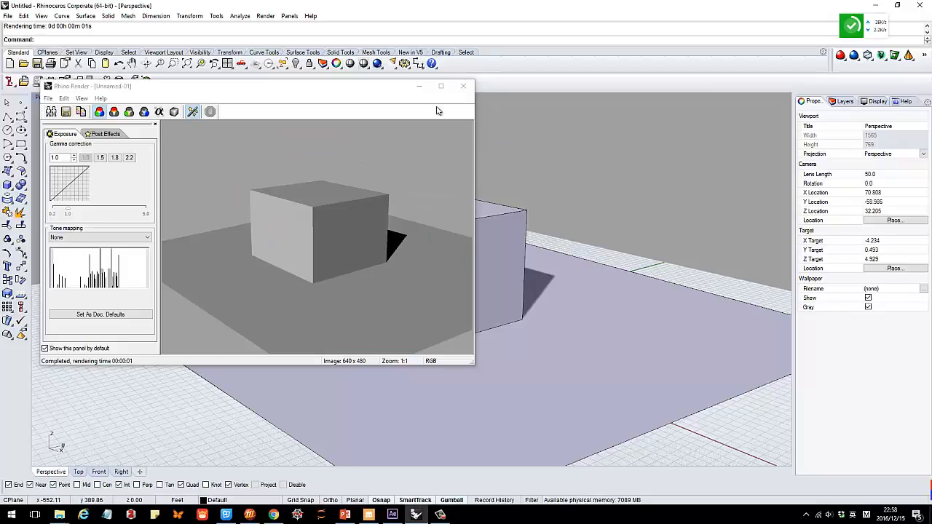
left_click(462, 85)
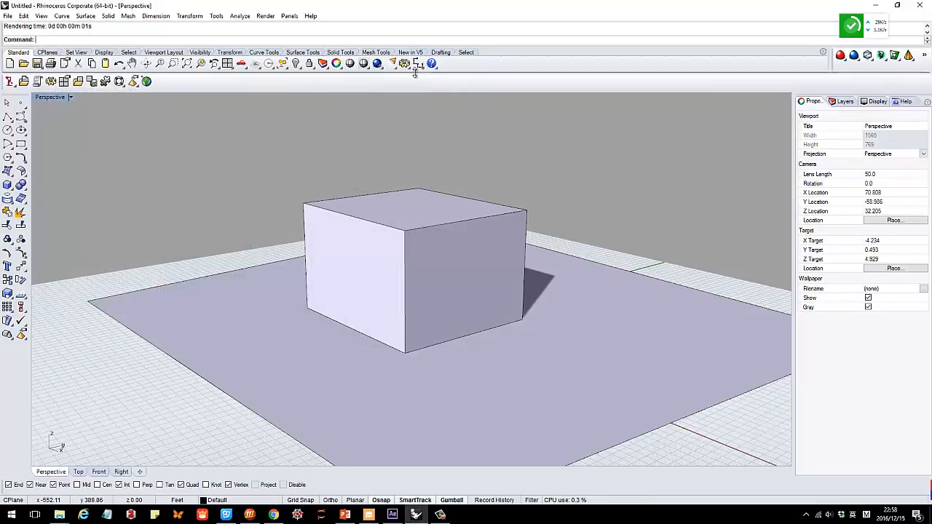
mouse_move(405, 64)
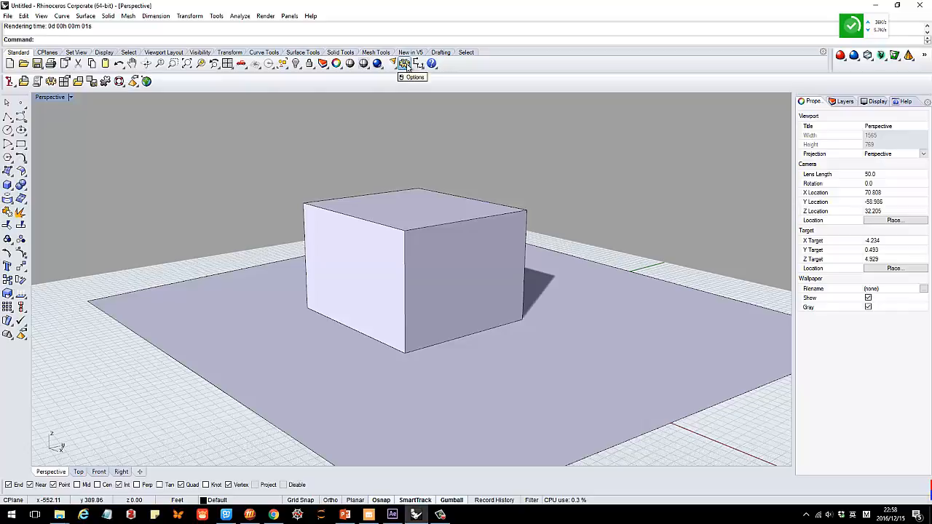
Step: In Rhino Render document properties, set a dark grey-blue ambient light and enable Skylight
left_click(404, 63)
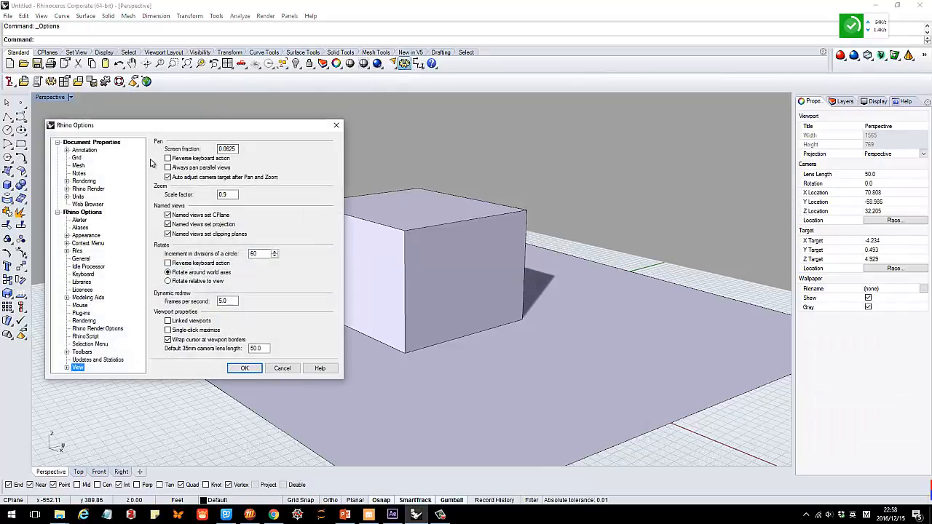
mouse_move(207, 213)
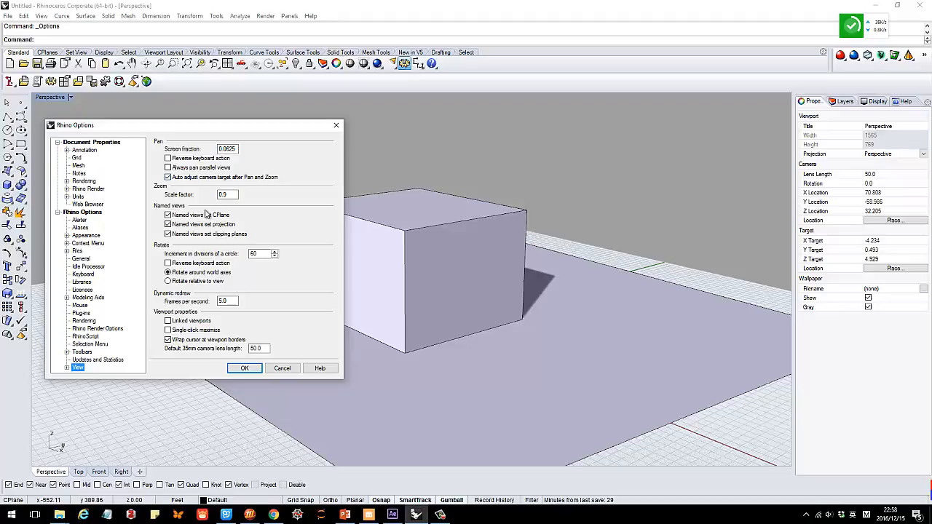
left_click(88, 189)
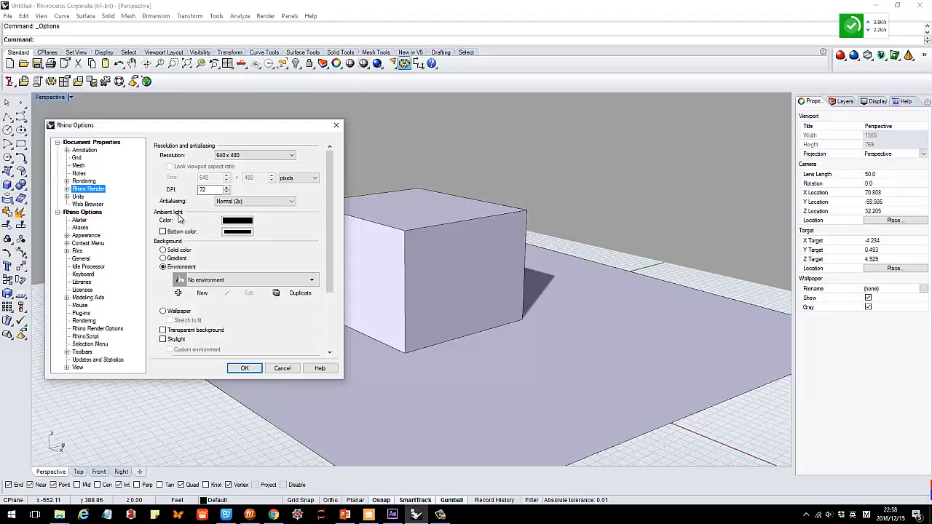
left_click(237, 220)
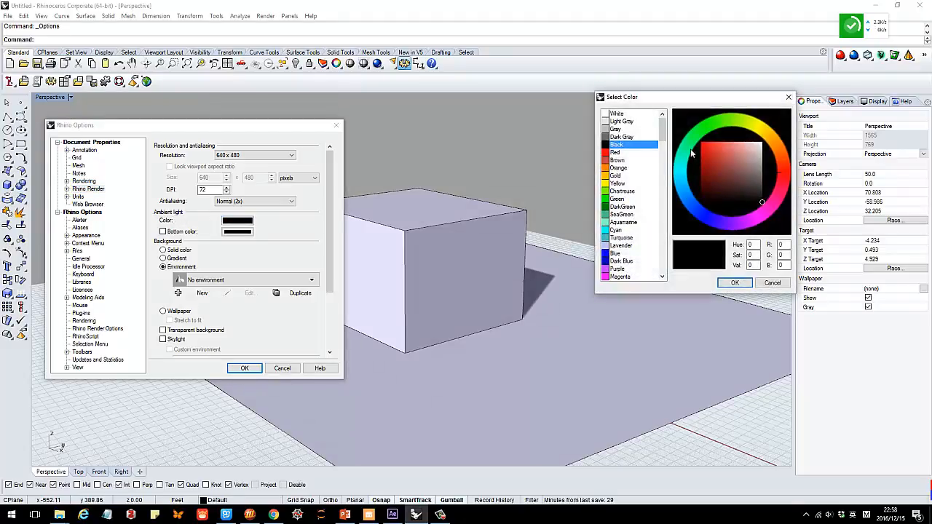
mouse_move(749, 189)
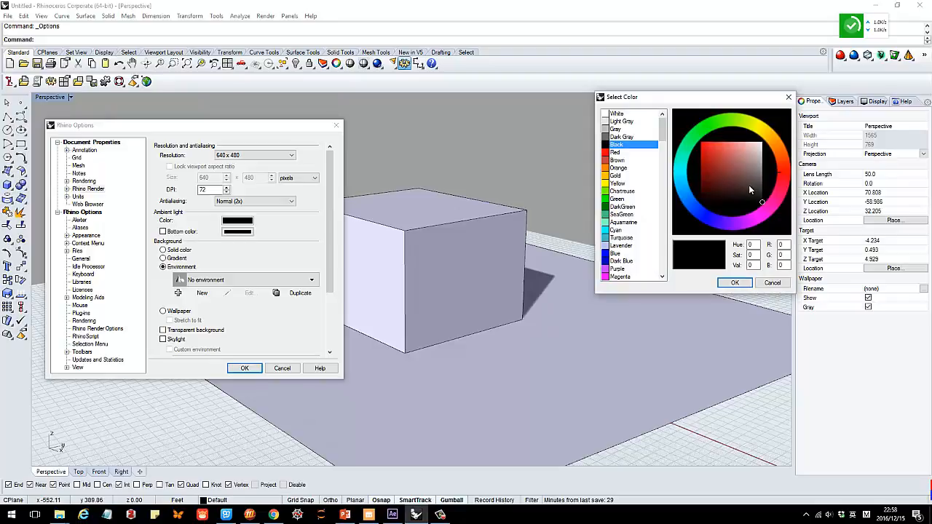
left_click(727, 183)
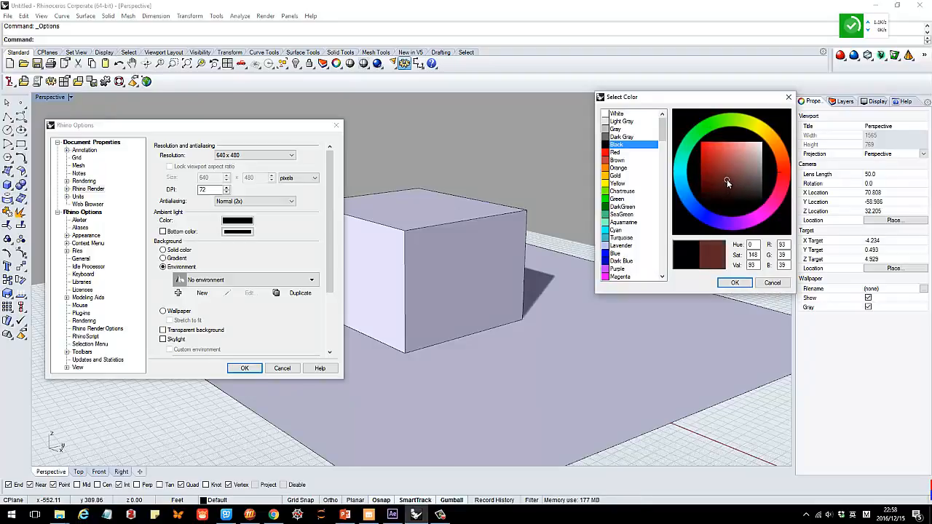
left_click(729, 176)
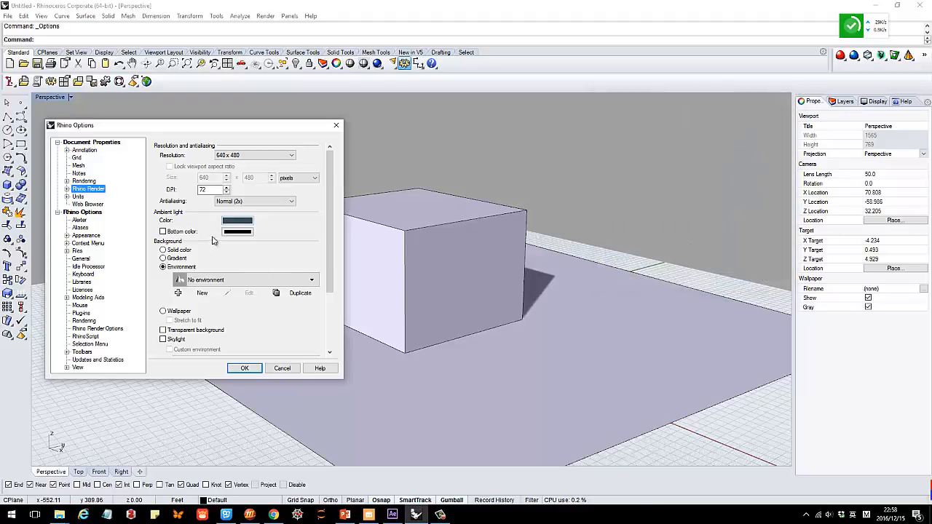
scroll("down", 3)
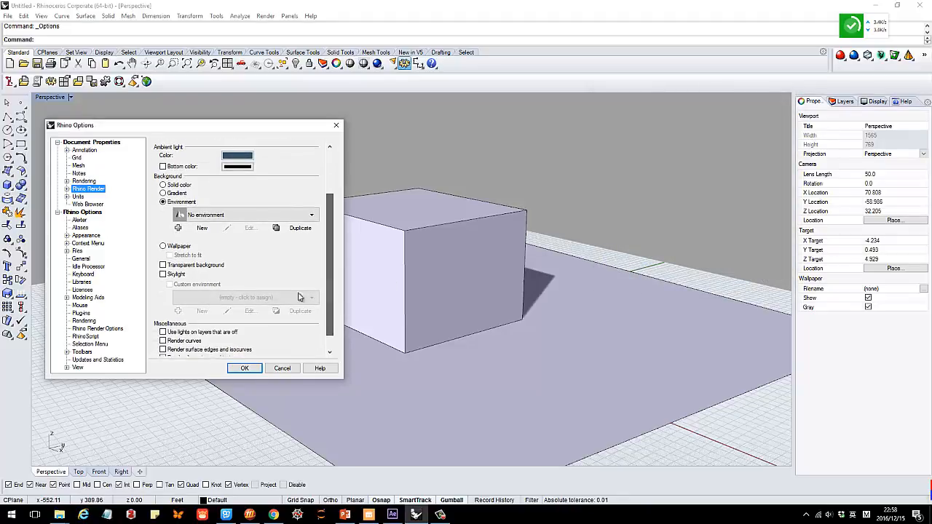
left_click(163, 274)
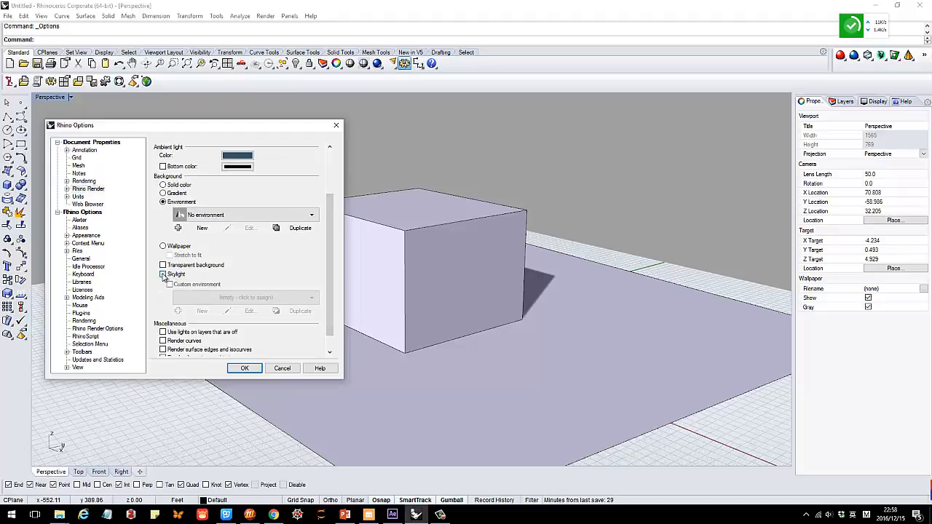
left_click(163, 274)
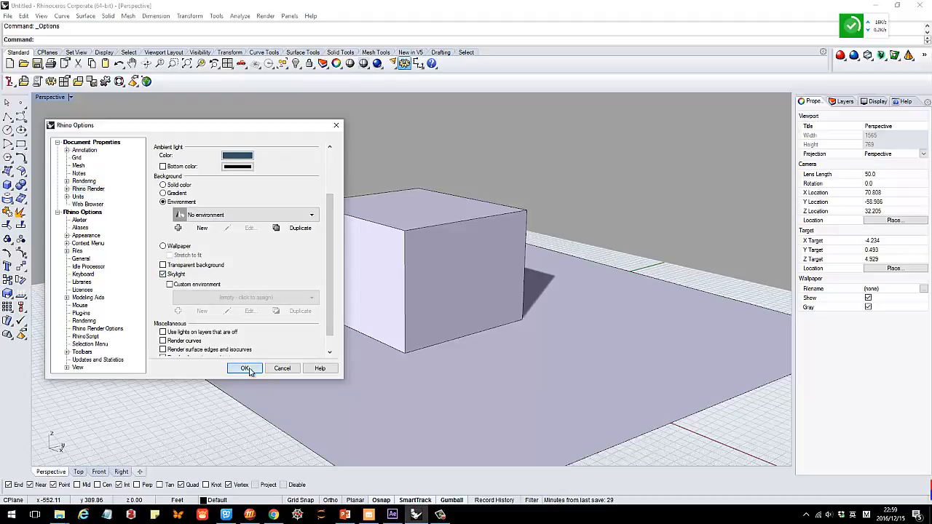
left_click(245, 368)
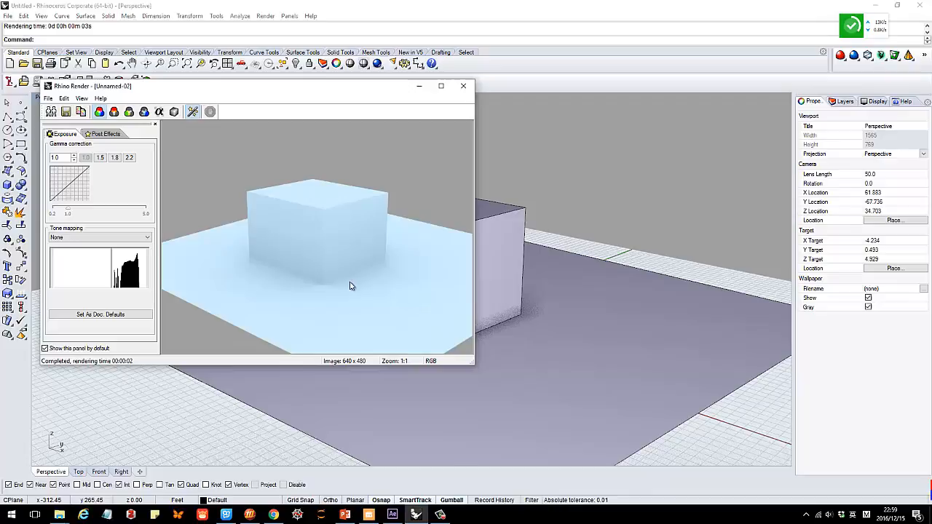
mouse_move(265, 281)
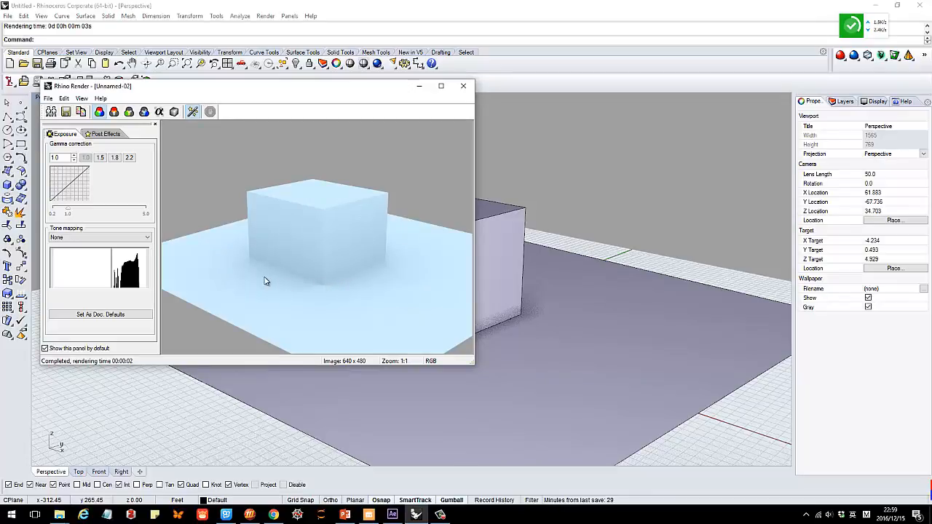
Step: Close the light-blue skylit render window
left_click(463, 86)
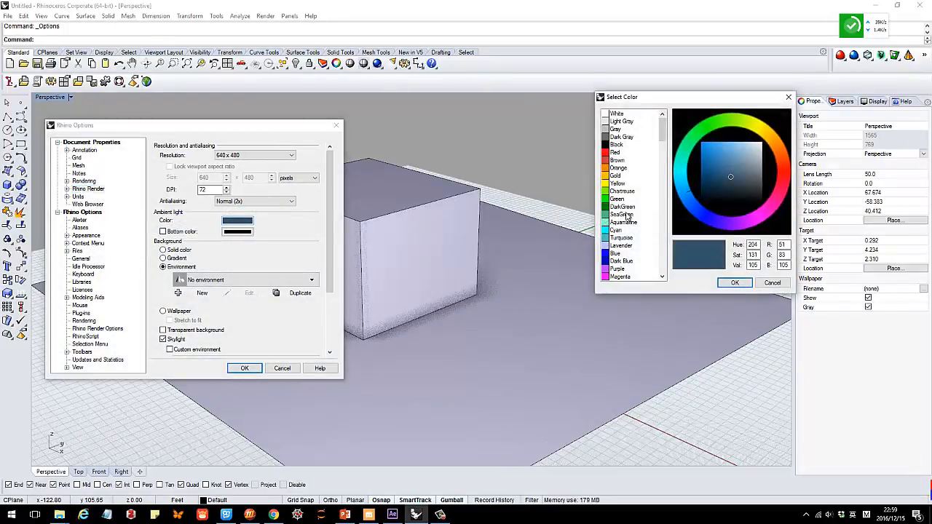
Step: Pick a darker grey-blue ambient colour and confirm it in Rhino Options
left_click(730, 187)
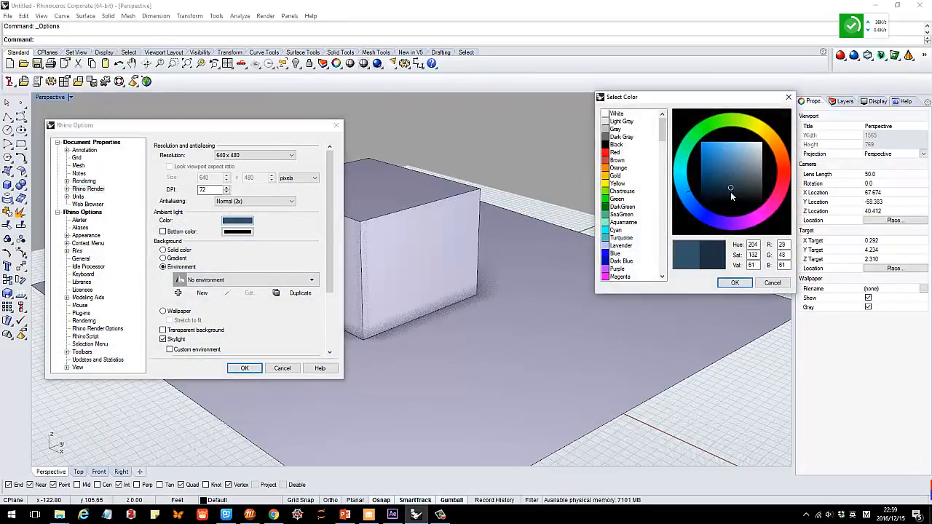
left_click(733, 282)
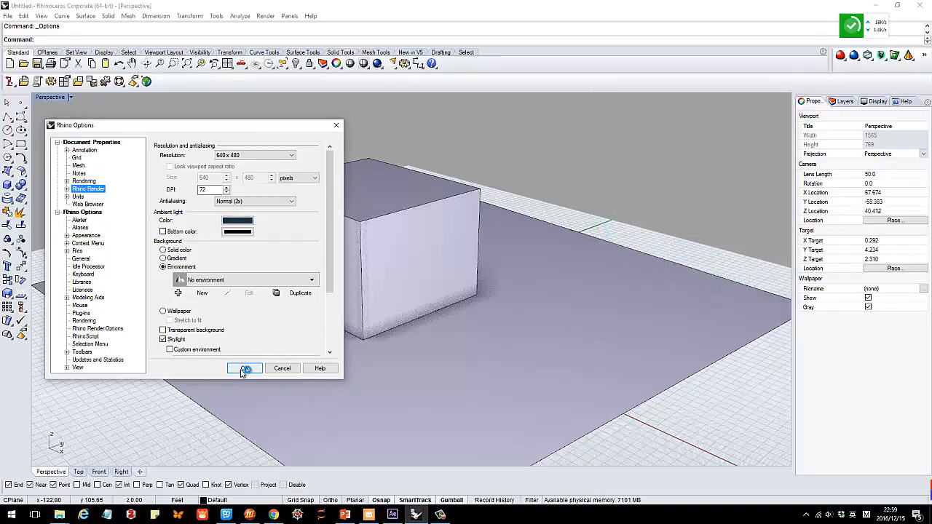
left_click(245, 368)
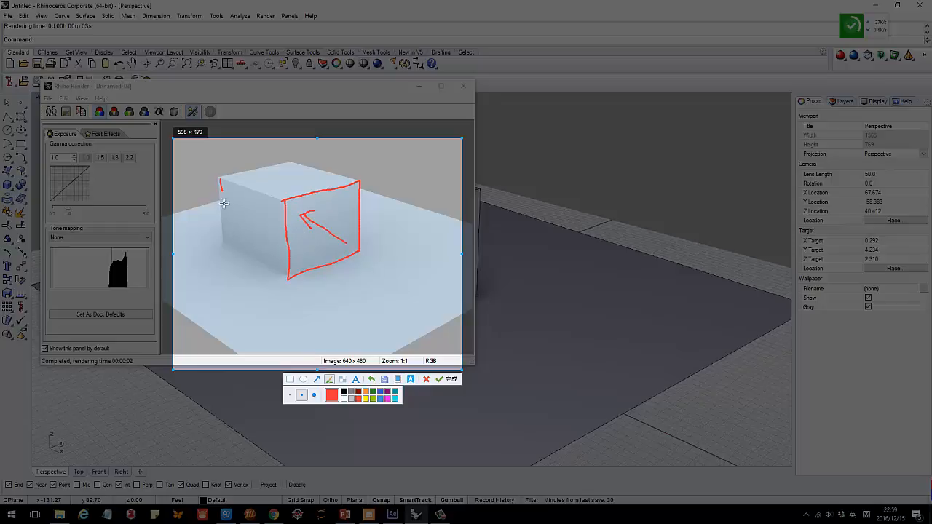
Step: Review the soft skylight render, then close its window
left_click_drag(219, 202, 285, 200)
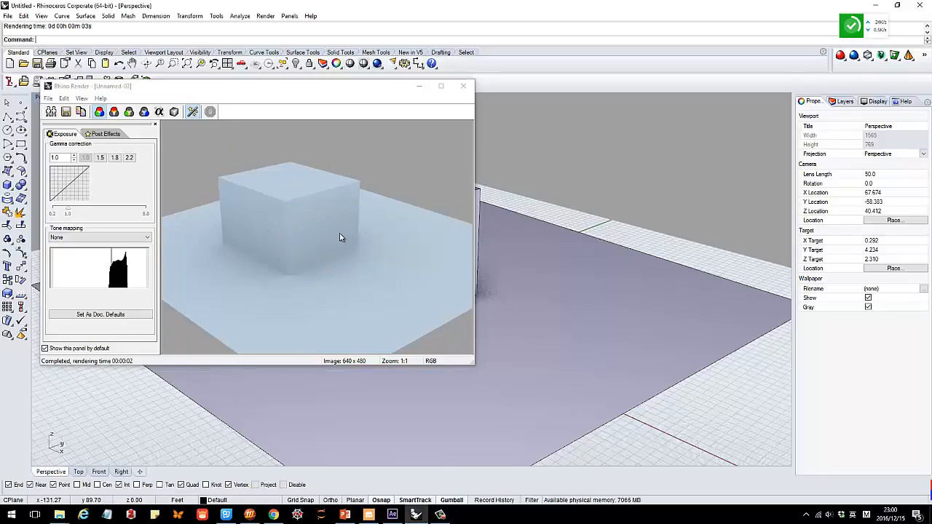
left_click(463, 86)
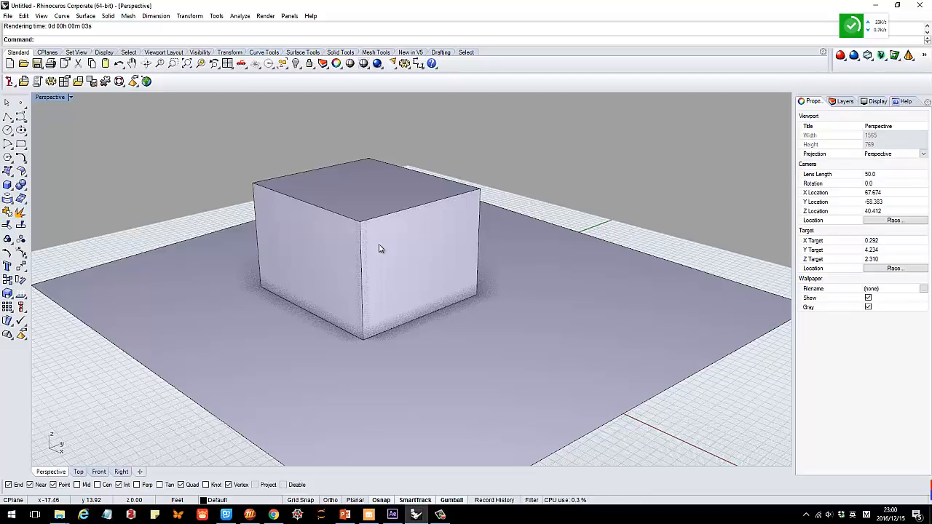
mouse_move(439, 120)
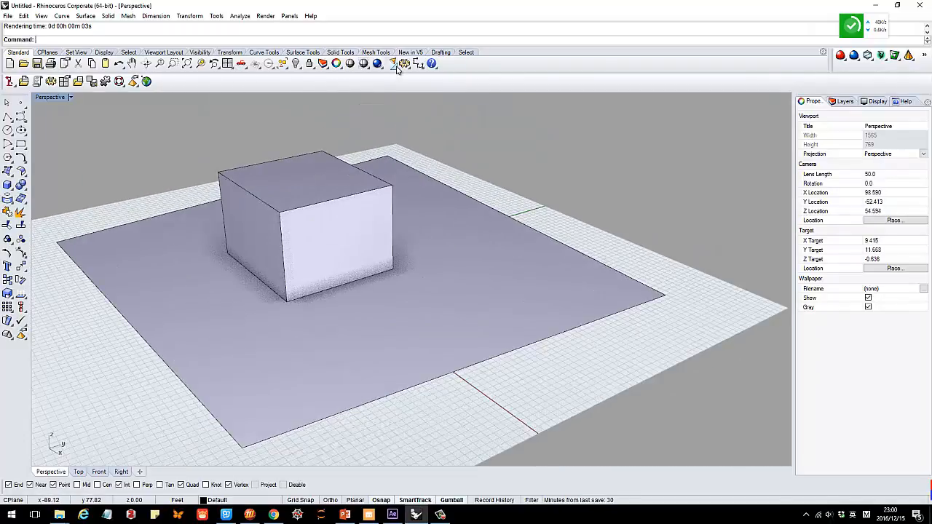
Step: Show the Sun settings panel from the Render toolbar flyout
left_click(393, 64)
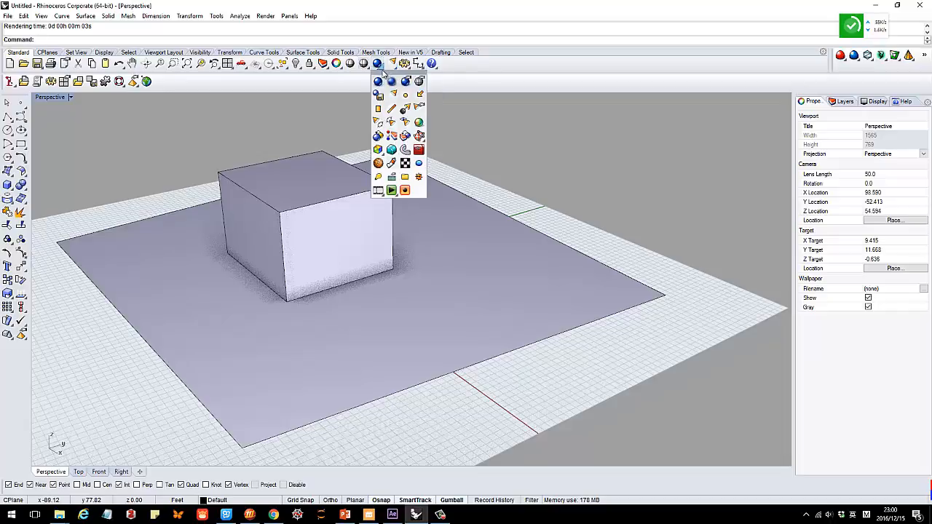
mouse_move(418, 176)
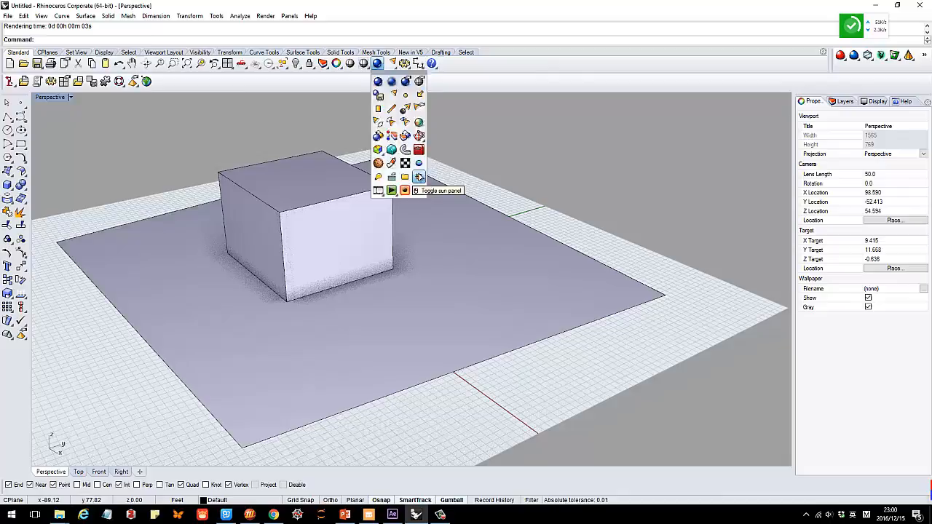
left_click(418, 176)
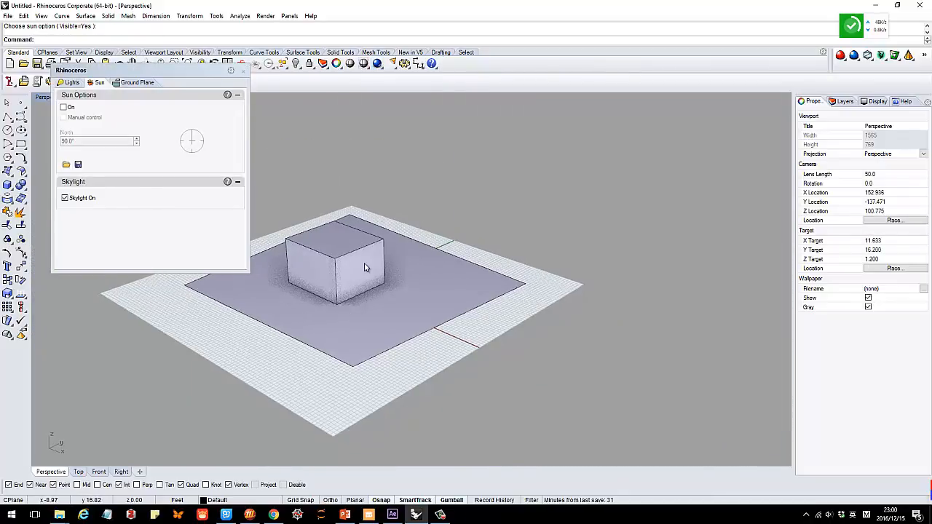
Step: Turn the sun on, set it to 8 August around 9:28, and render the shadows
left_click(64, 107)
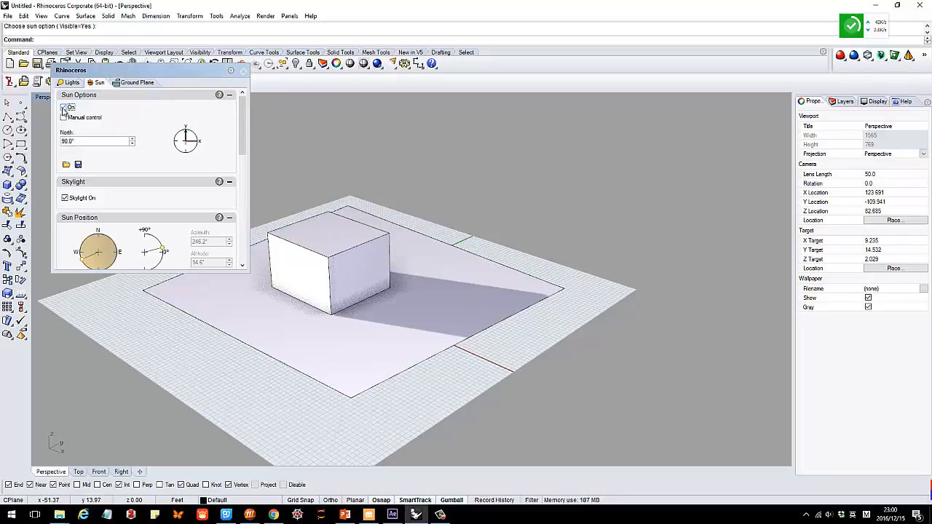
left_click(64, 107)
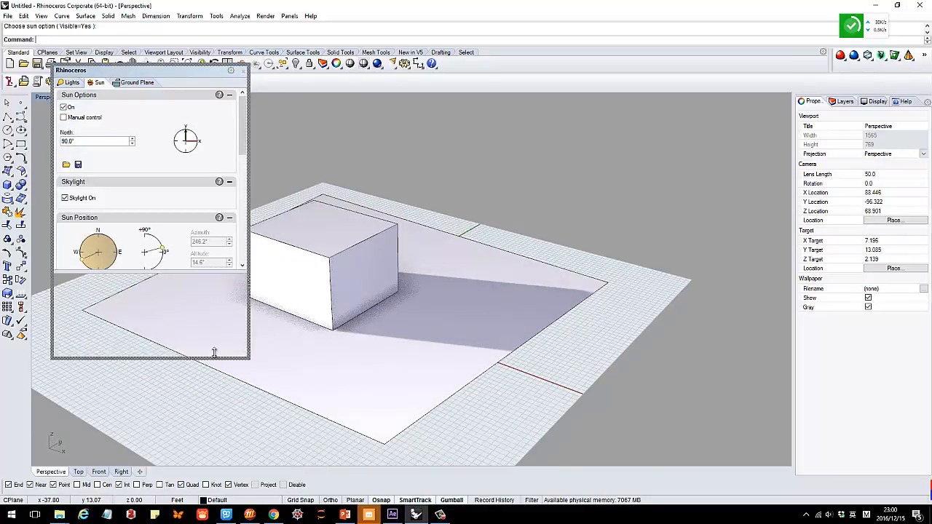
scroll("down", 3)
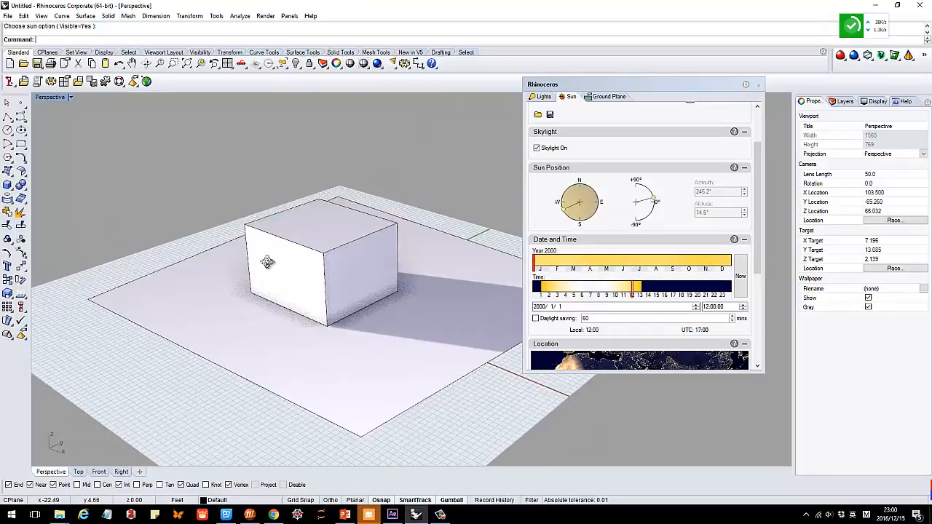
left_click_drag(267, 262, 298, 277)
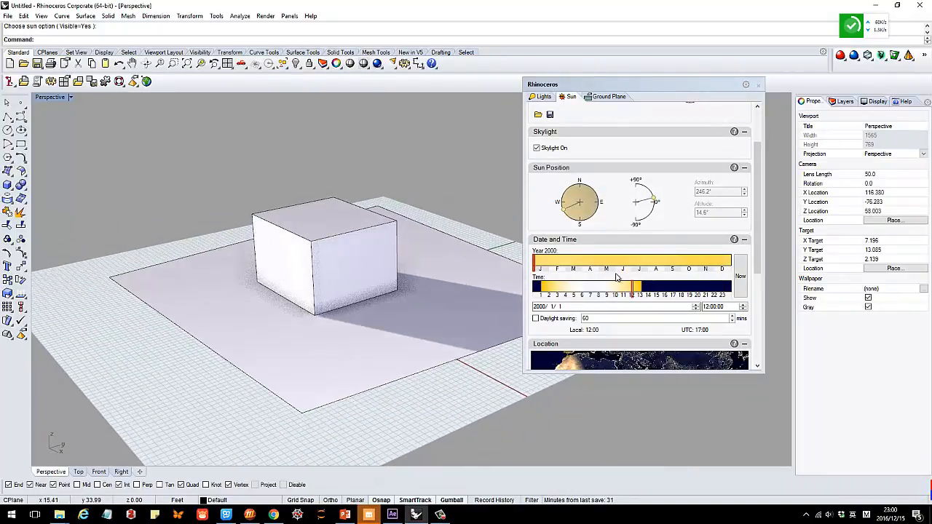
left_click_drag(631, 286, 619, 286)
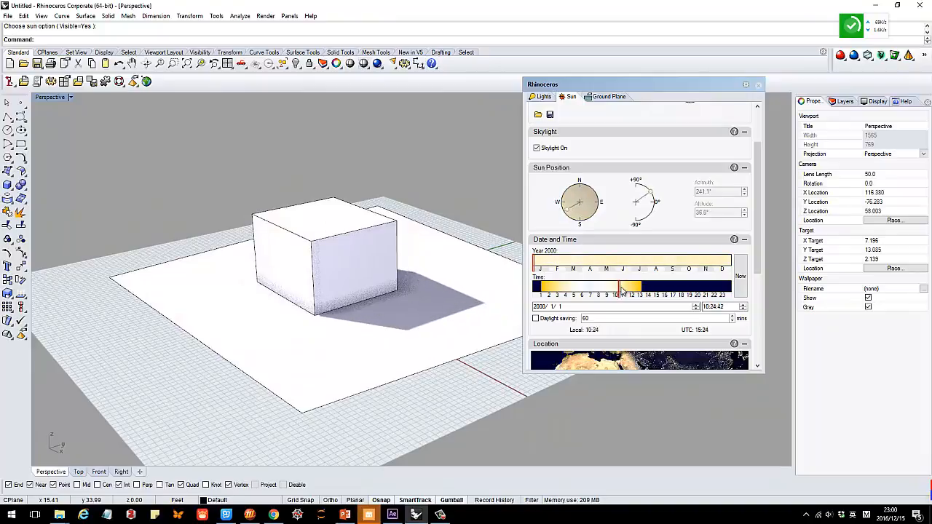
left_click_drag(619, 286, 608, 286)
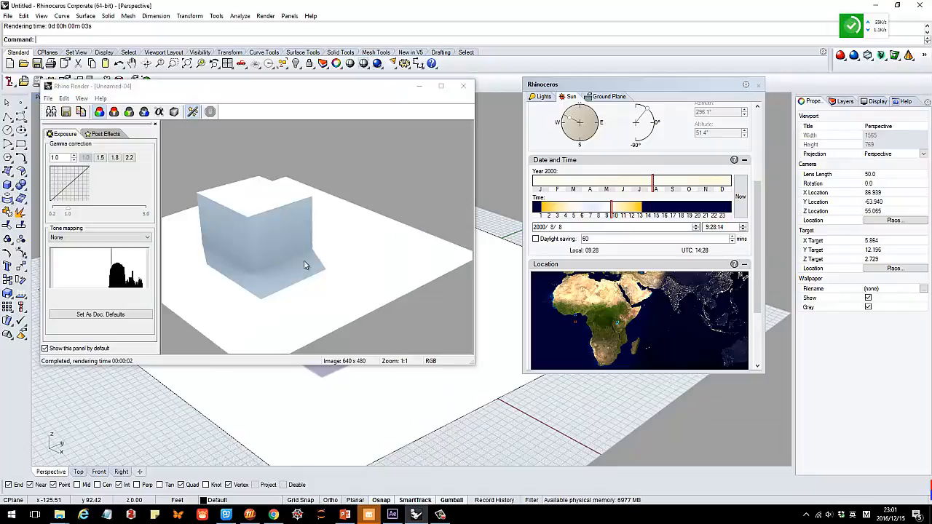
mouse_move(446, 142)
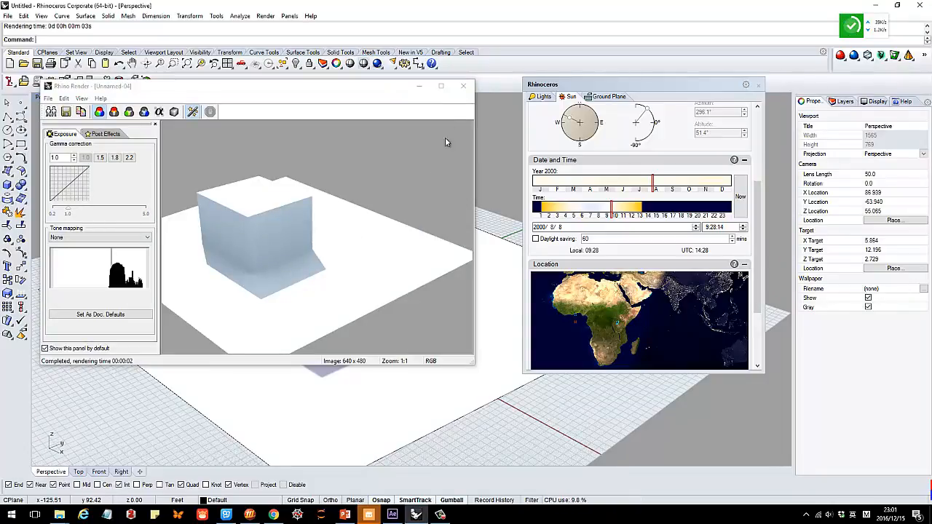
left_click(463, 86)
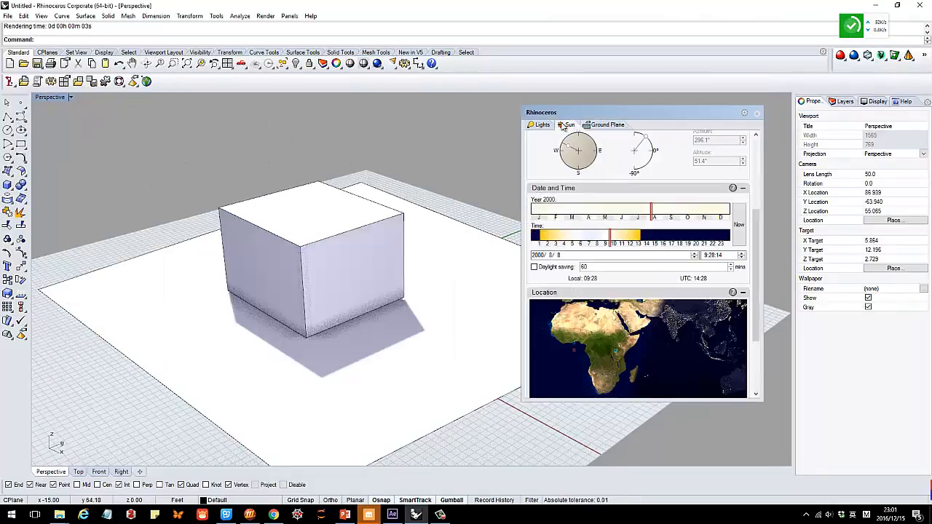
mouse_move(607, 124)
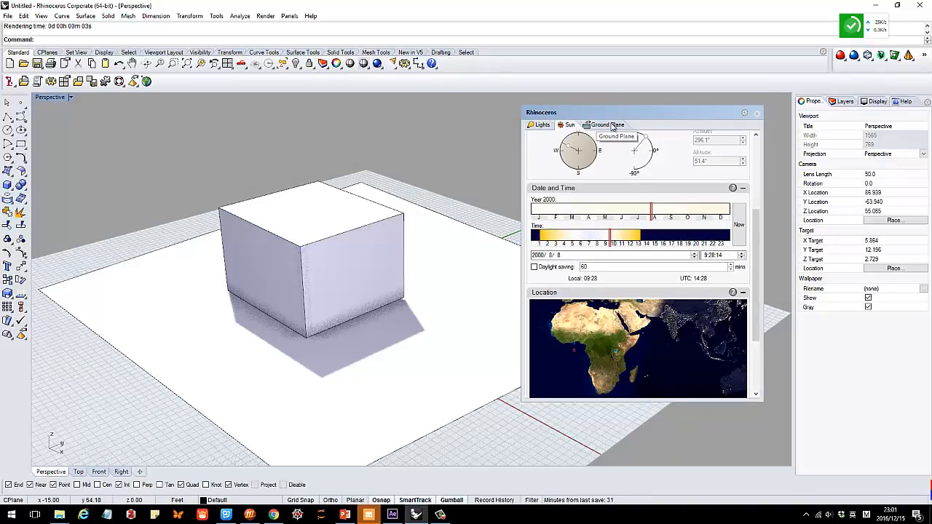
Step: Assign the box a material by object, importing Oak.rmtl from the Wood library
left_click(313, 269)
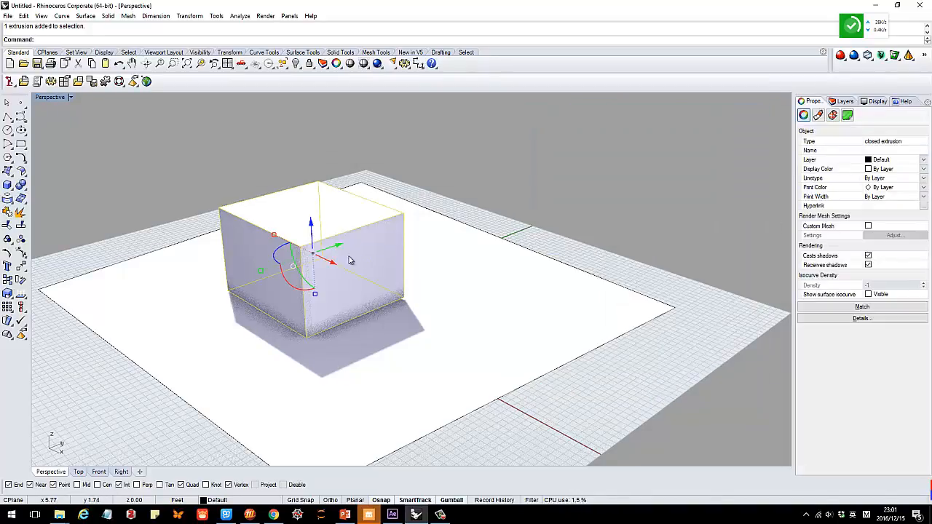
mouse_move(334, 245)
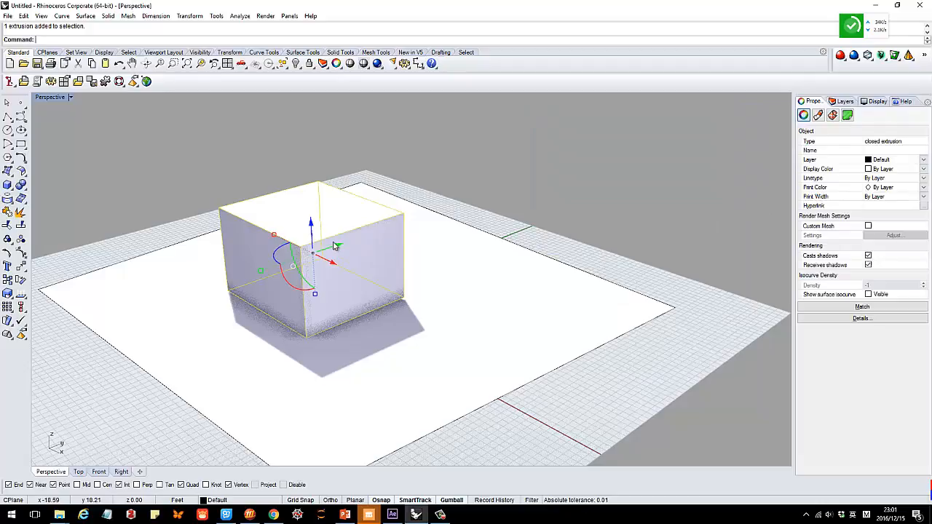
mouse_move(673, 194)
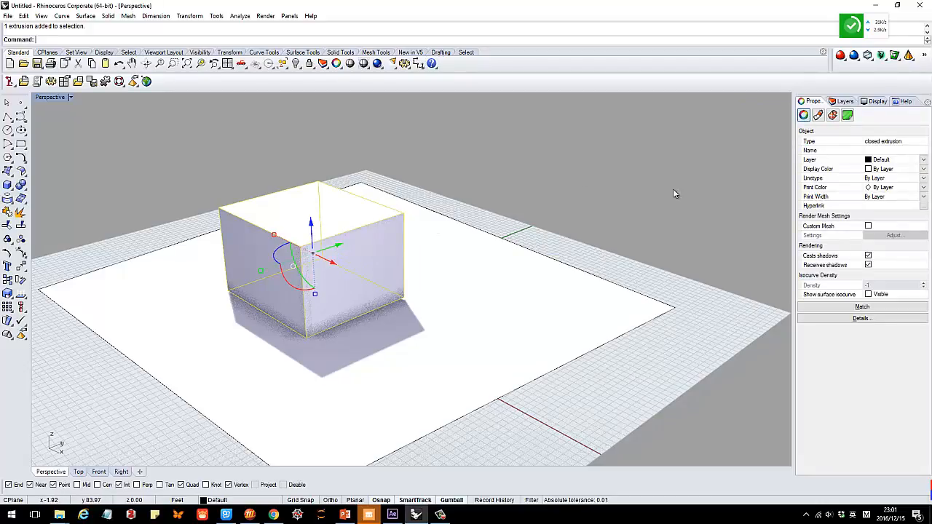
mouse_move(490, 240)
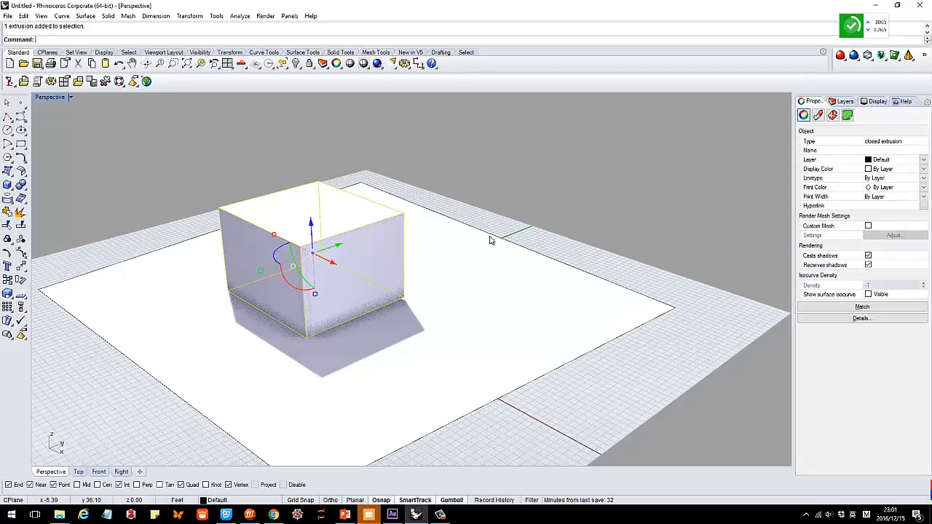
left_click(817, 115)
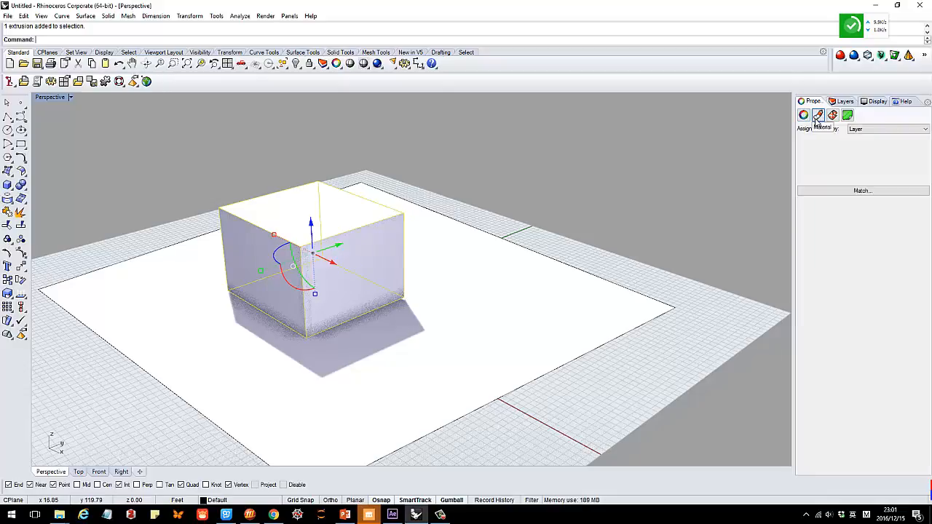
left_click(886, 129)
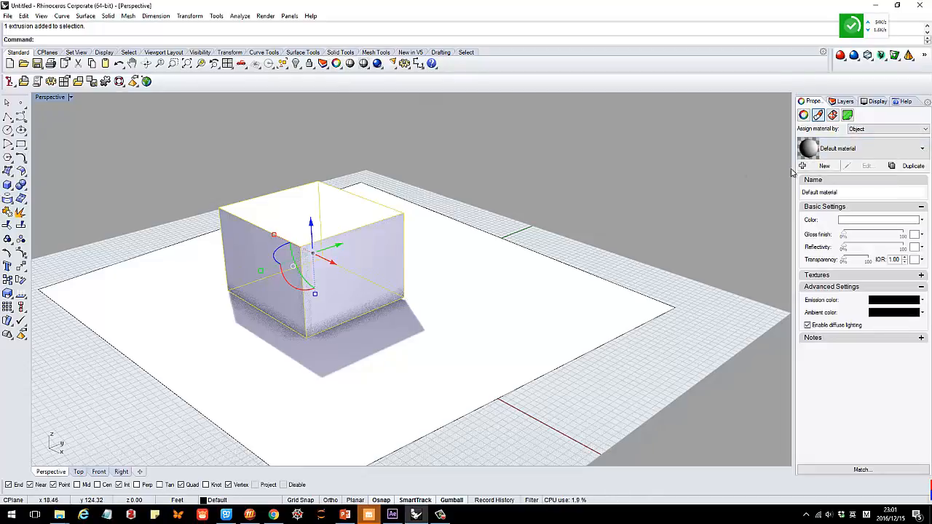
left_click(921, 148)
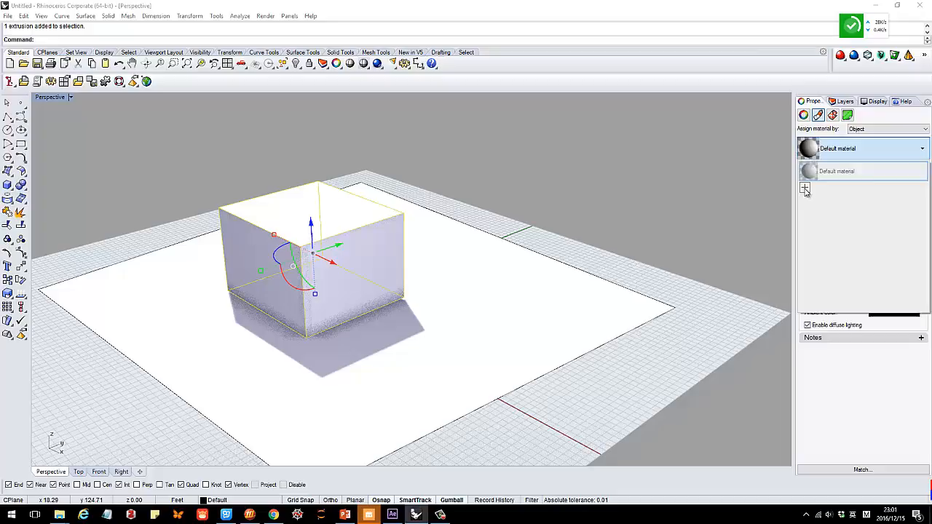
left_click(804, 189)
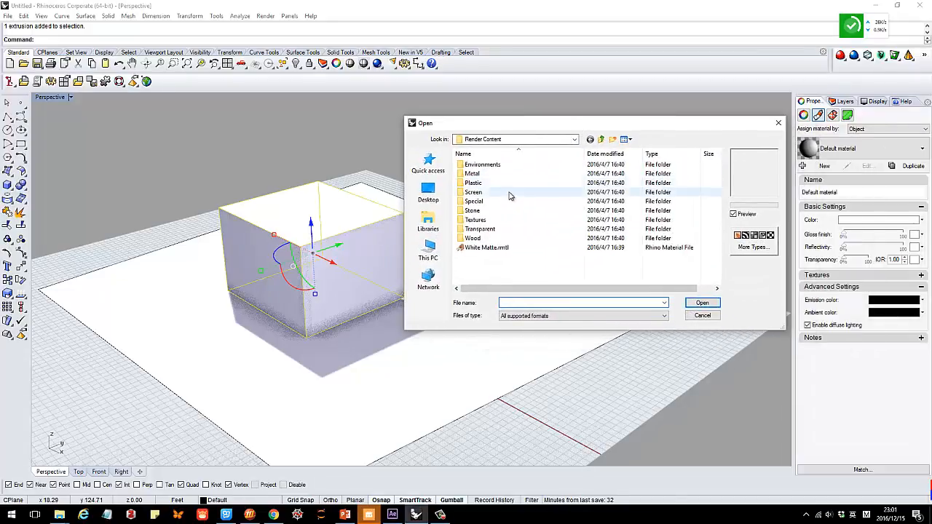
double_click(473, 200)
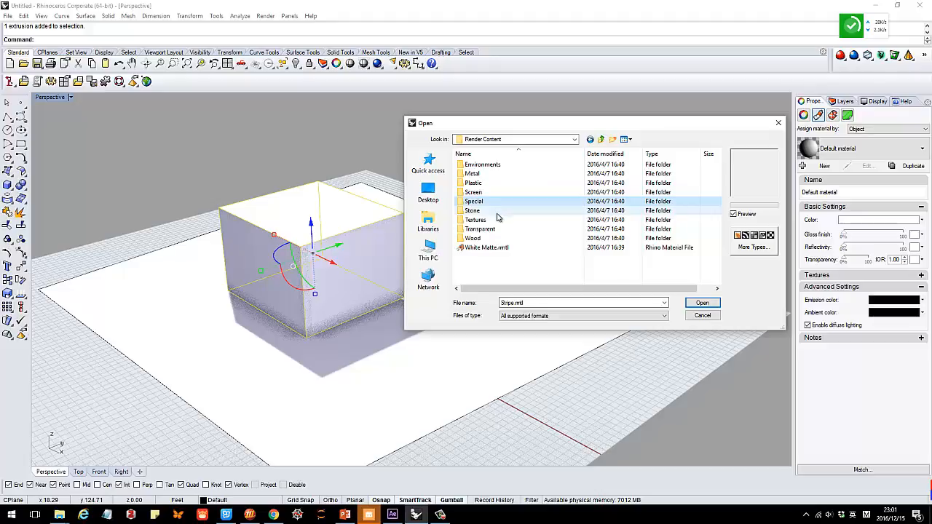
double_click(472, 238)
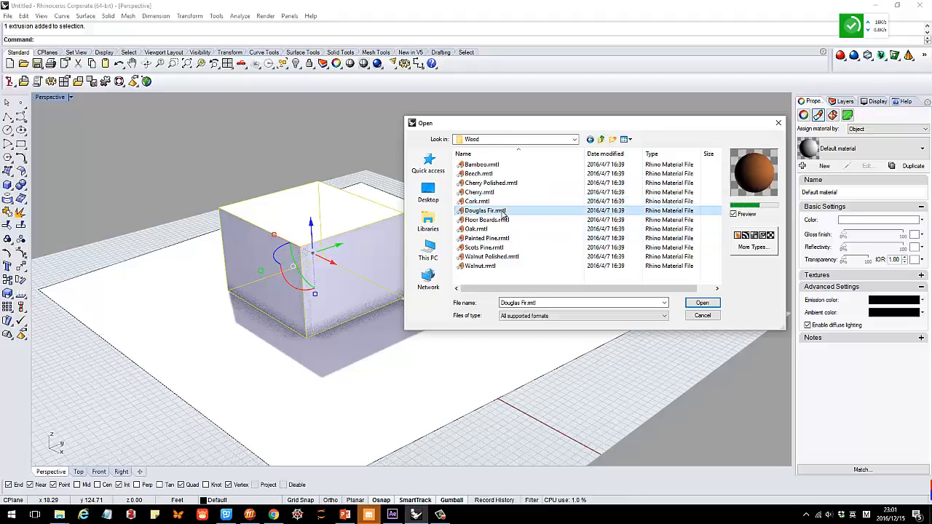
left_click(480, 191)
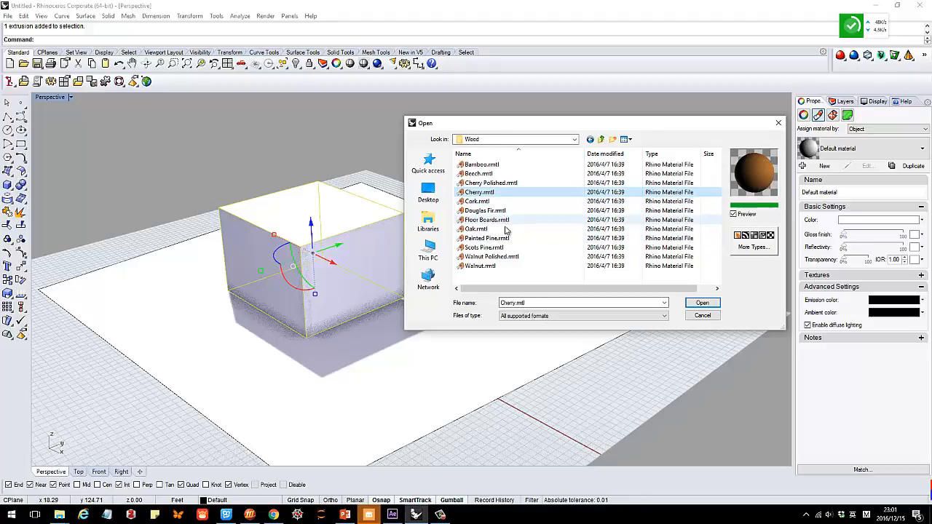
left_click(475, 229)
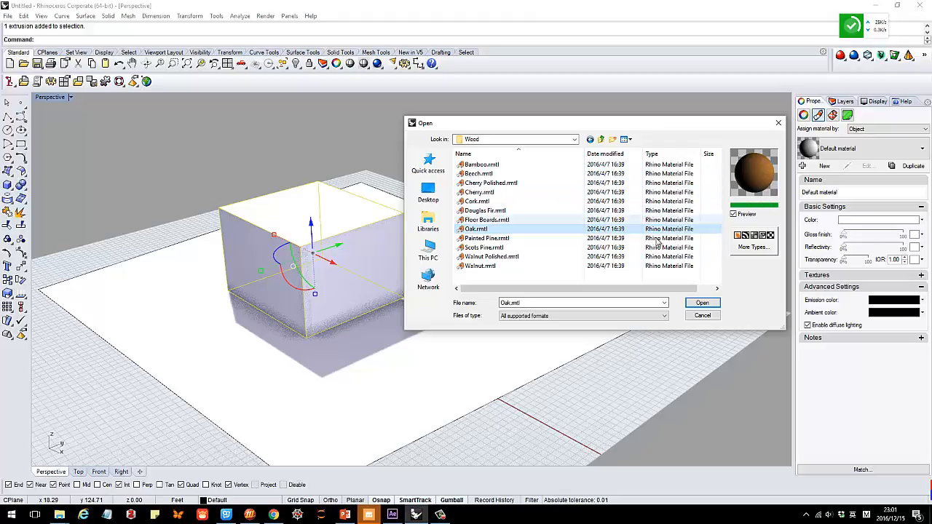
left_click(700, 302)
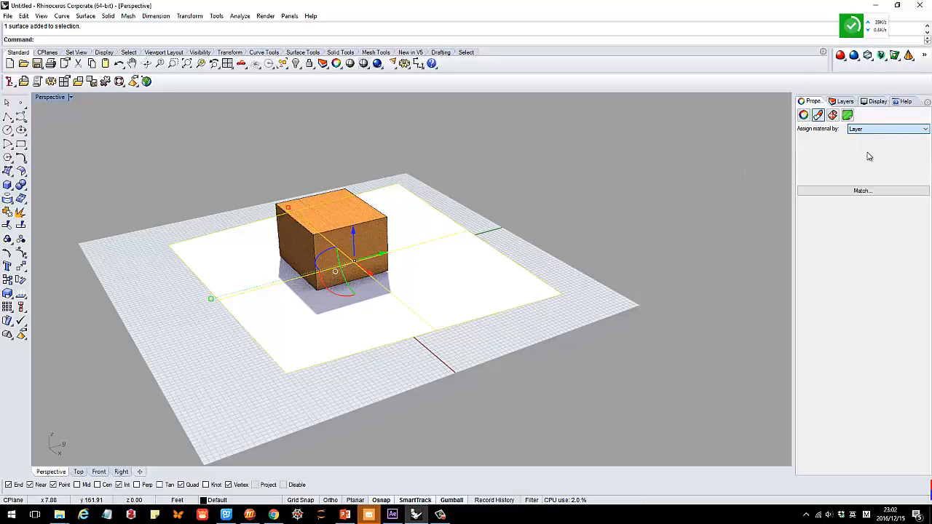
Step: Apply Grass.rmtl from Special materials to the ground plane, then render the scene
left_click(887, 129)
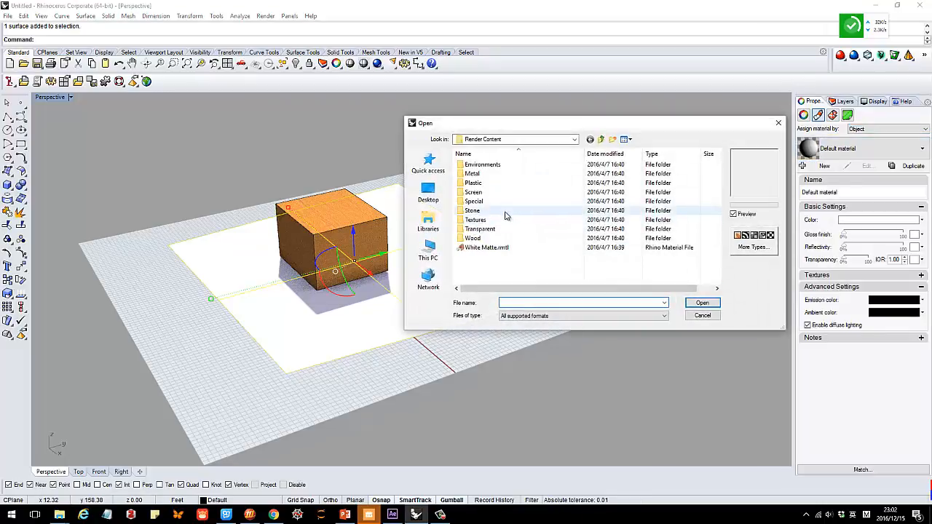
double_click(473, 201)
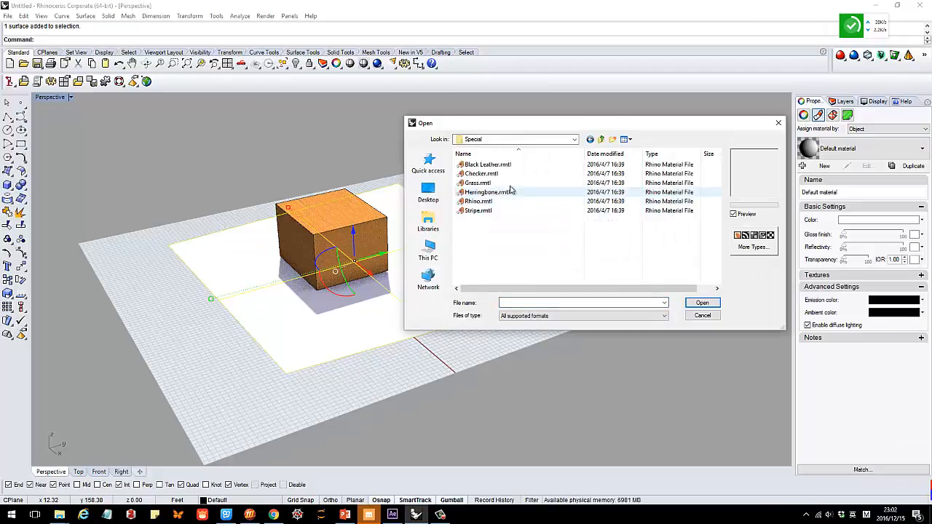
left_click(479, 183)
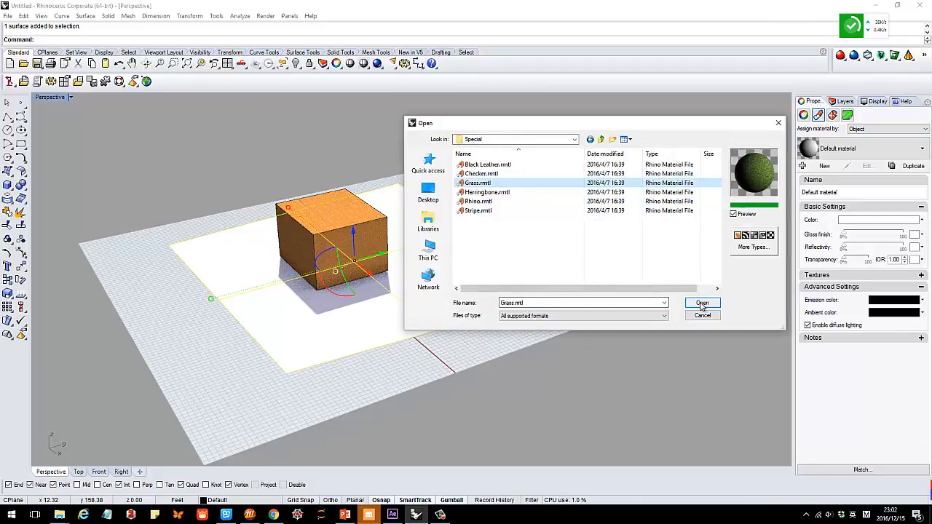
left_click(701, 303)
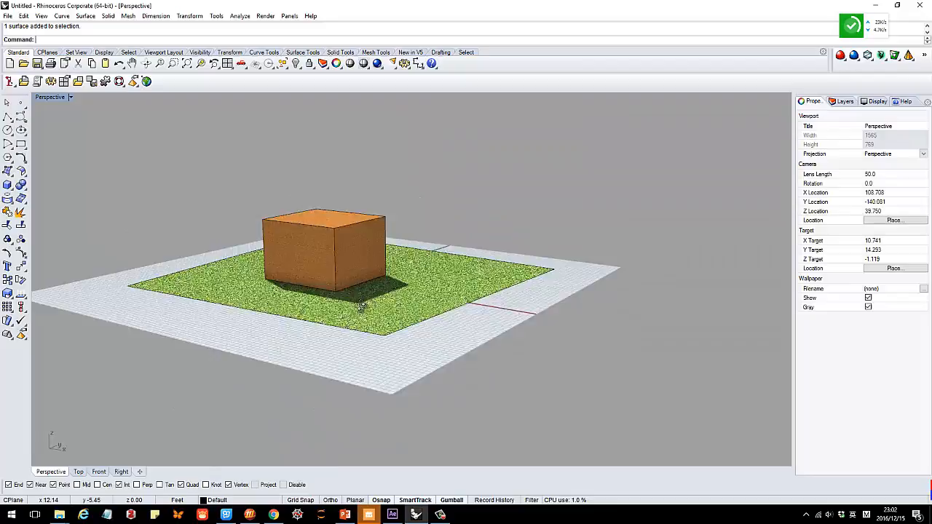
left_click(377, 65)
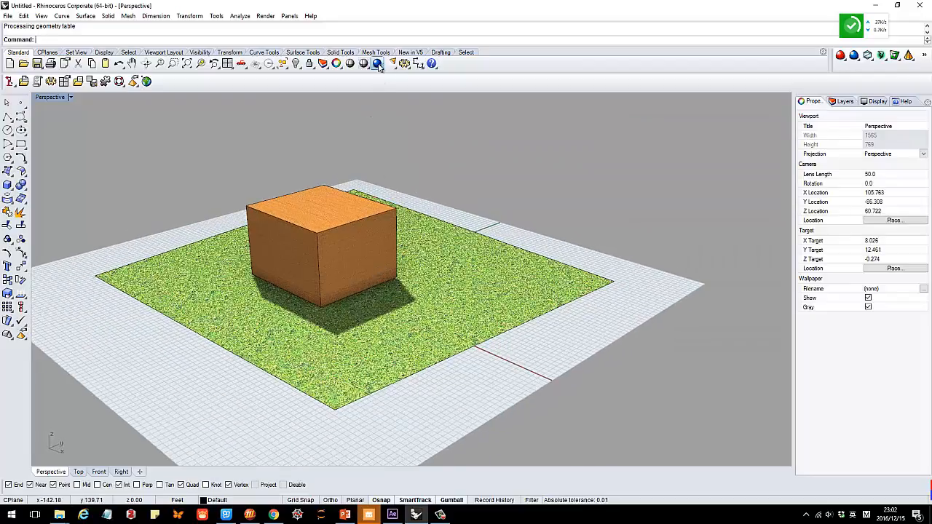
left_click(378, 64)
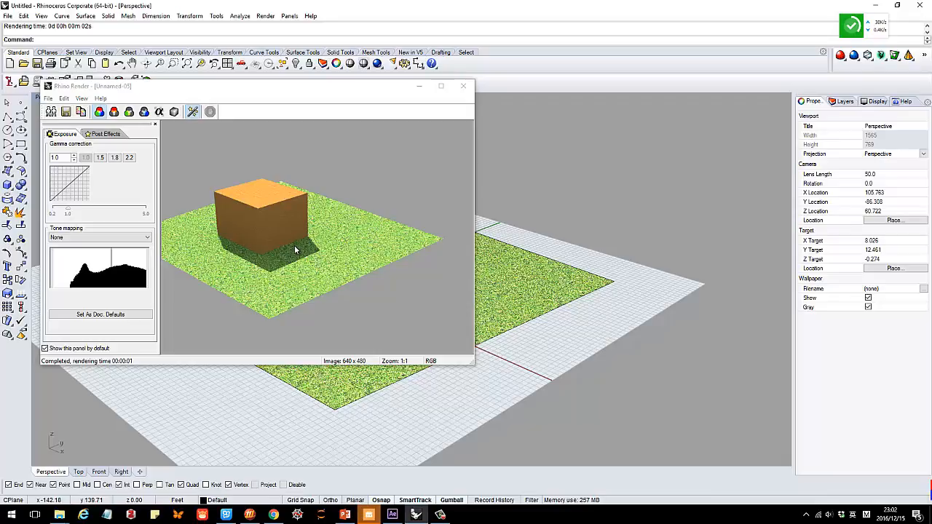
Step: Close the grass render window, leaving the ground plane's Grass material settings showing
left_click(463, 86)
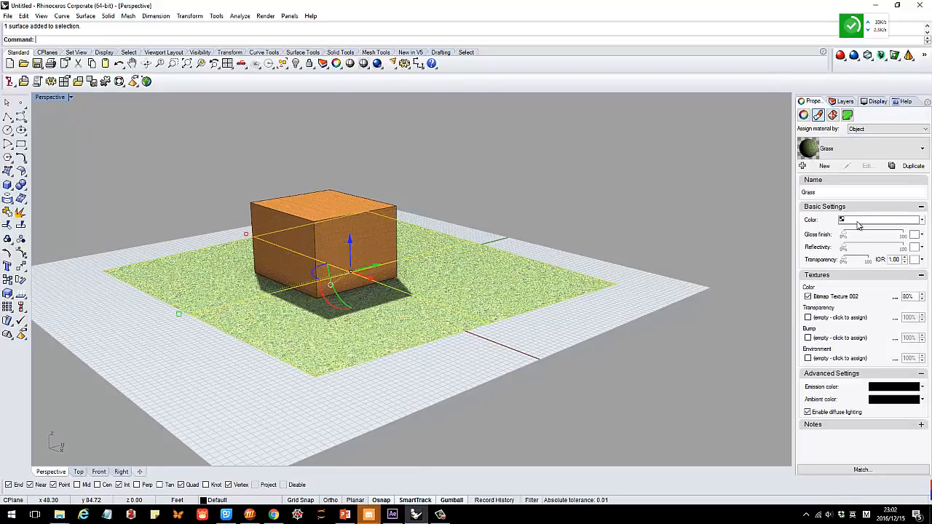
Step: Change the Grass material's base colour to a bright green
left_click(877, 220)
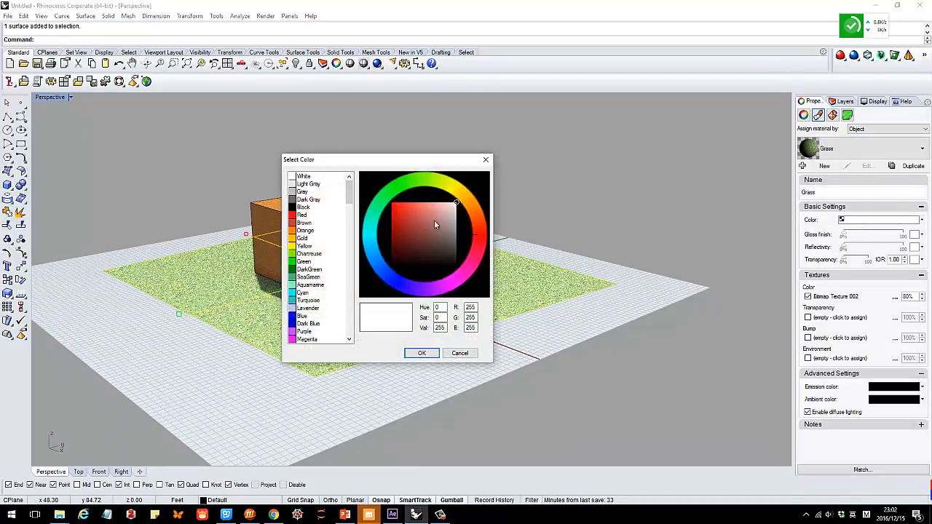
left_click(393, 202)
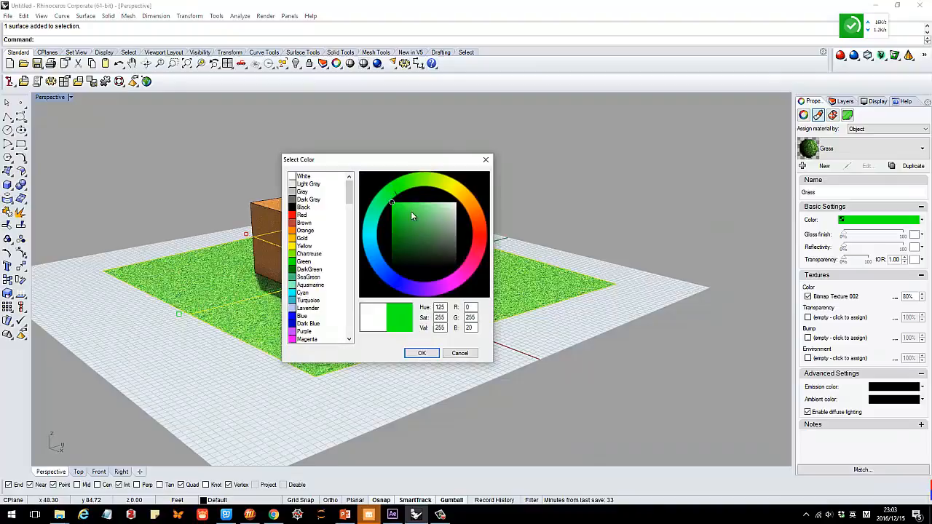
left_click(419, 254)
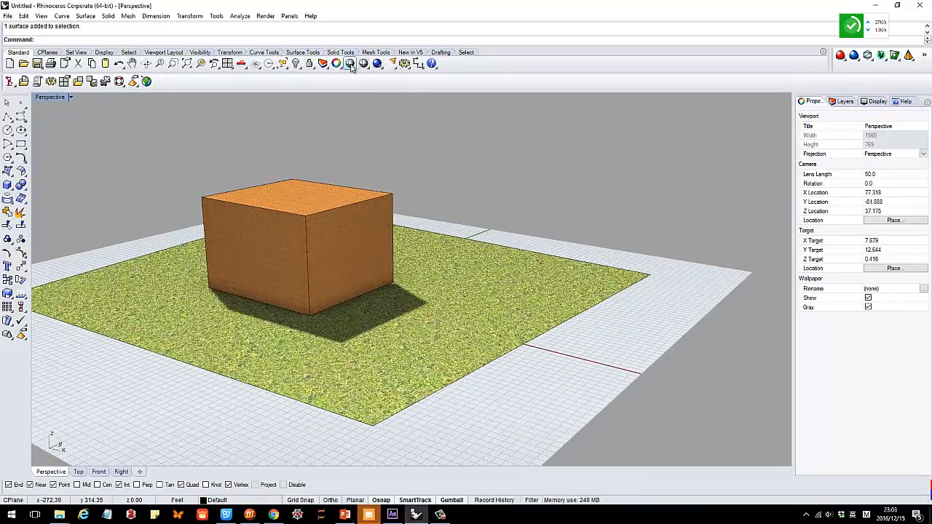
Step: Re-render the scene, lower gamma to about 0.8 as the document default, then close the render
left_click(350, 64)
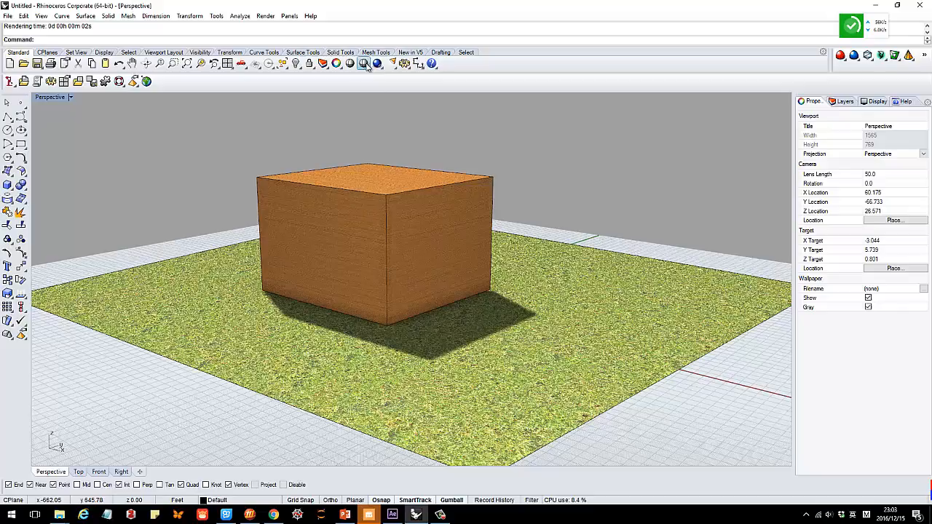
left_click(364, 64)
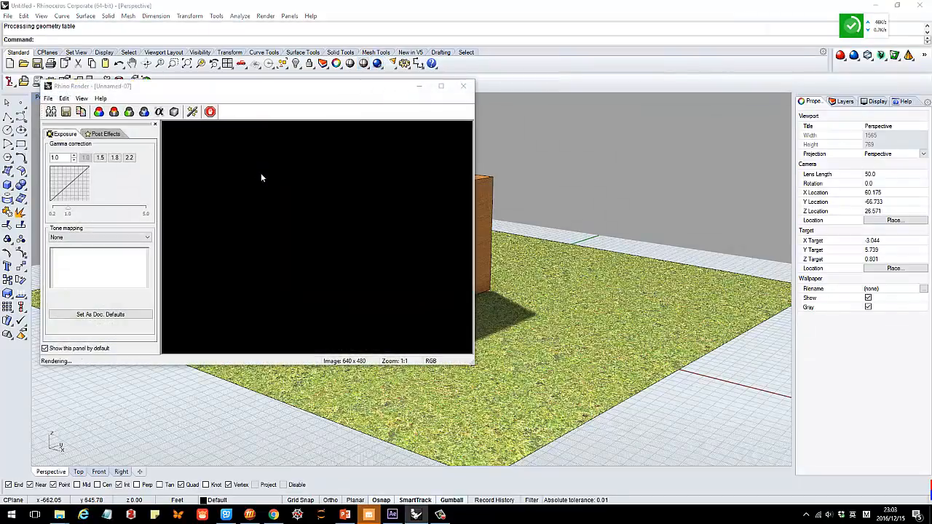
mouse_move(385, 202)
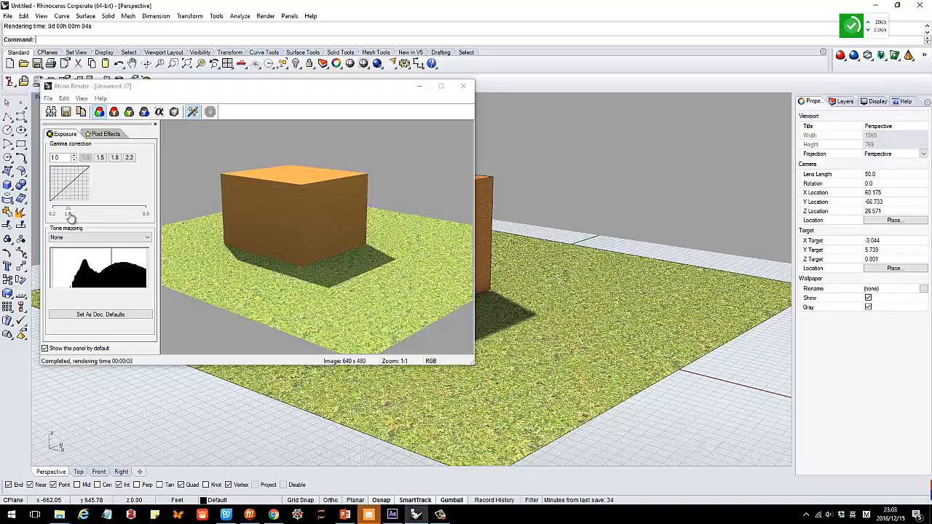
left_click_drag(59, 211, 77, 211)
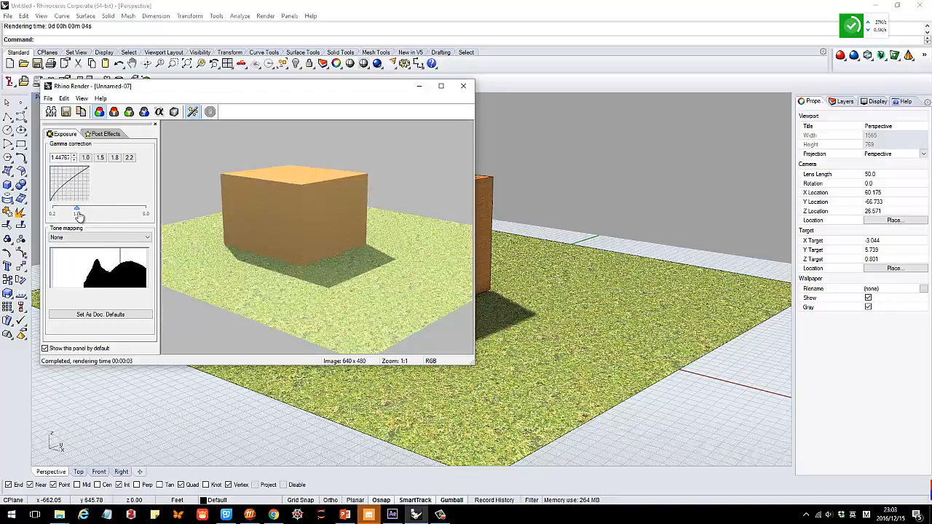
left_click_drag(76, 210, 65, 210)
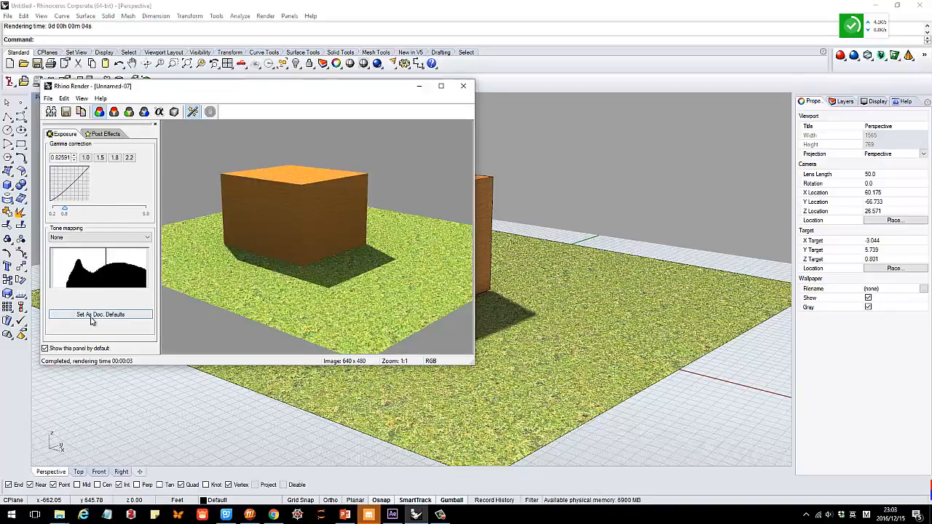
left_click(105, 134)
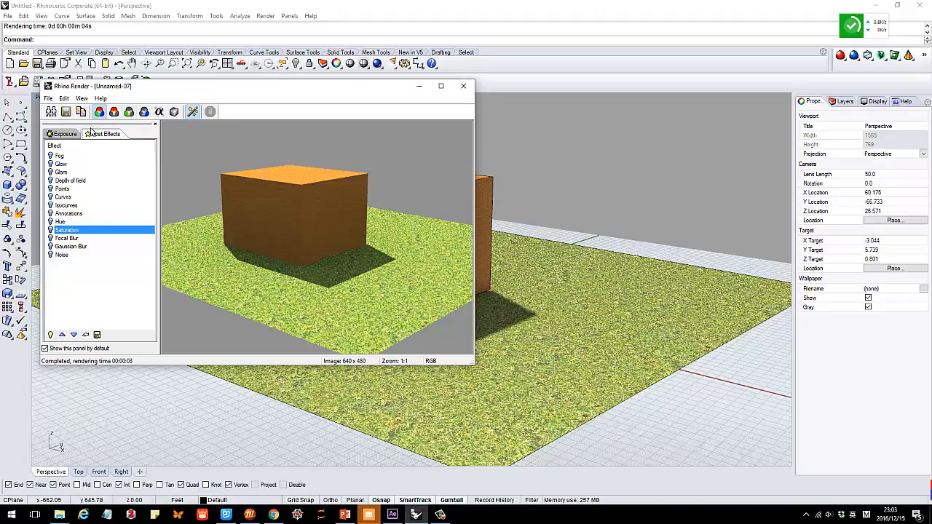
left_click(463, 86)
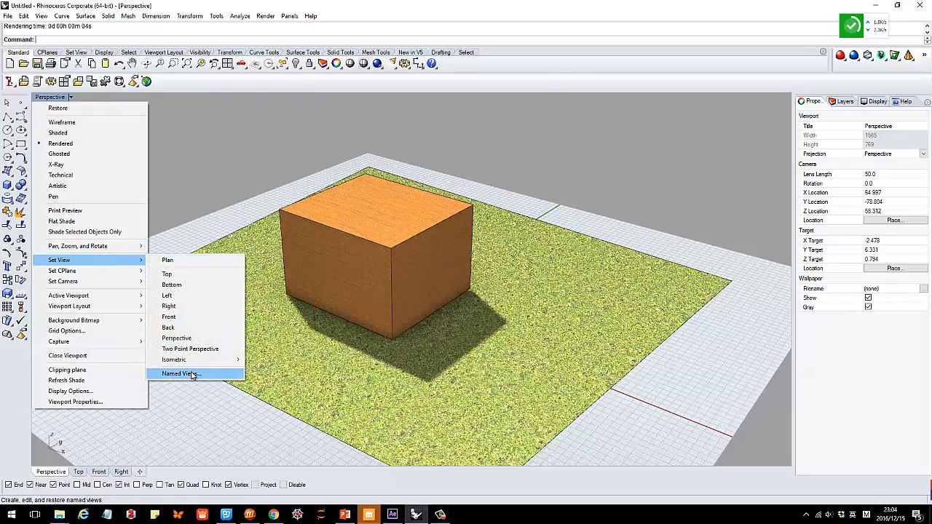
Step: Save the current Perspective camera through Named Views under the name view1
left_click(179, 373)
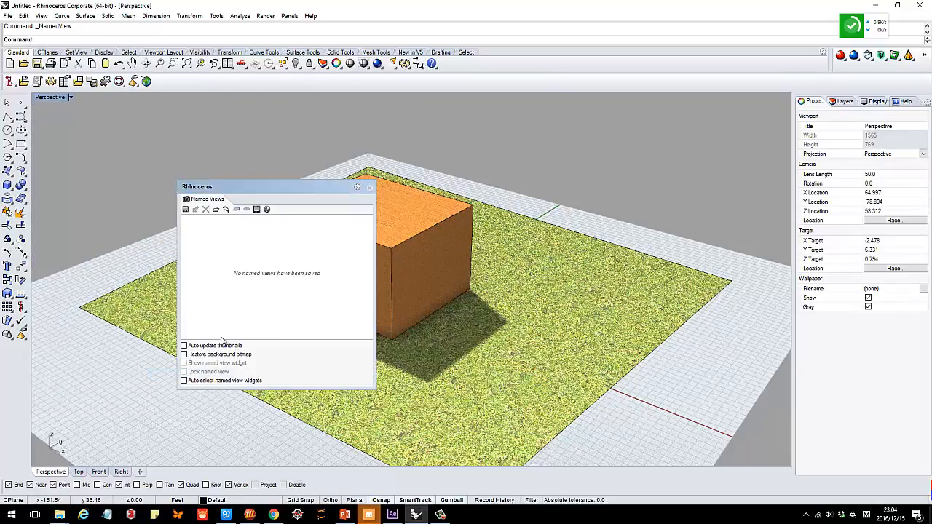
left_click(185, 210)
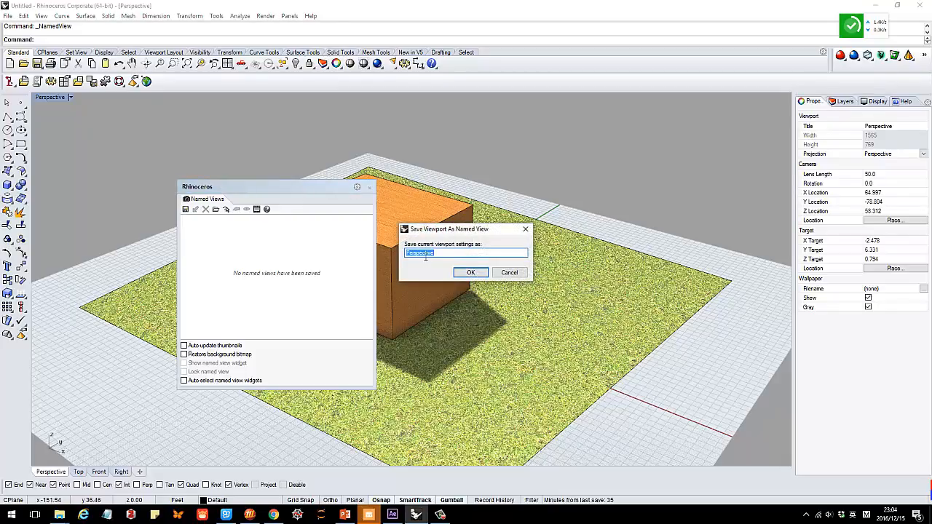
left_click(470, 273)
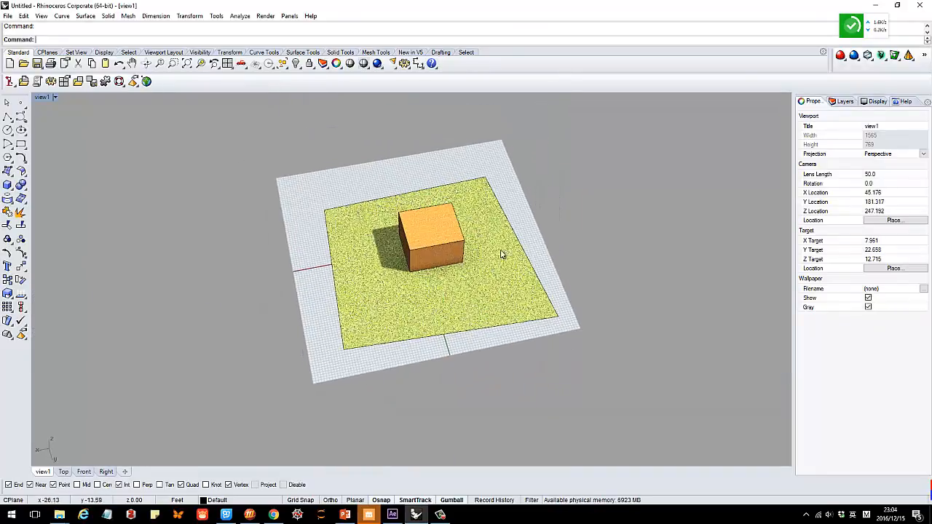
Step: Restore the saved view1 camera from the Named Views panel
left_click(53, 97)
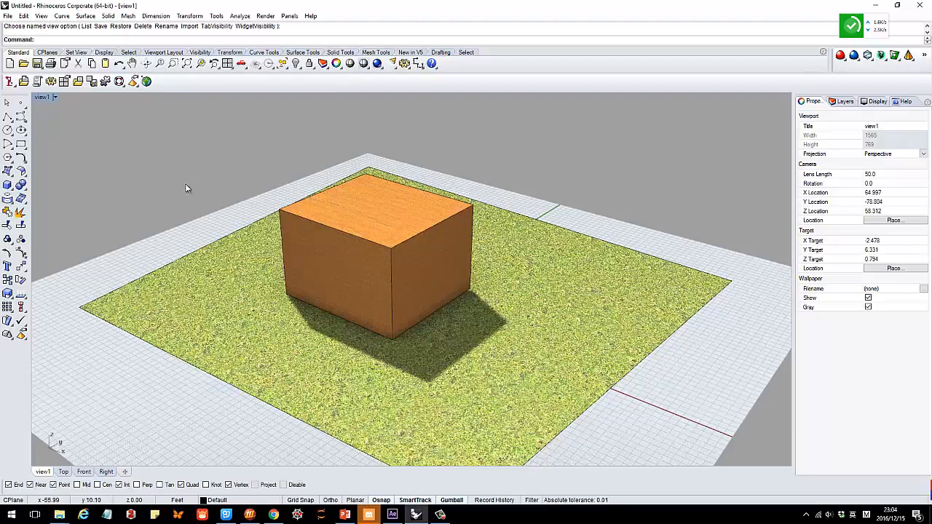
mouse_move(270, 251)
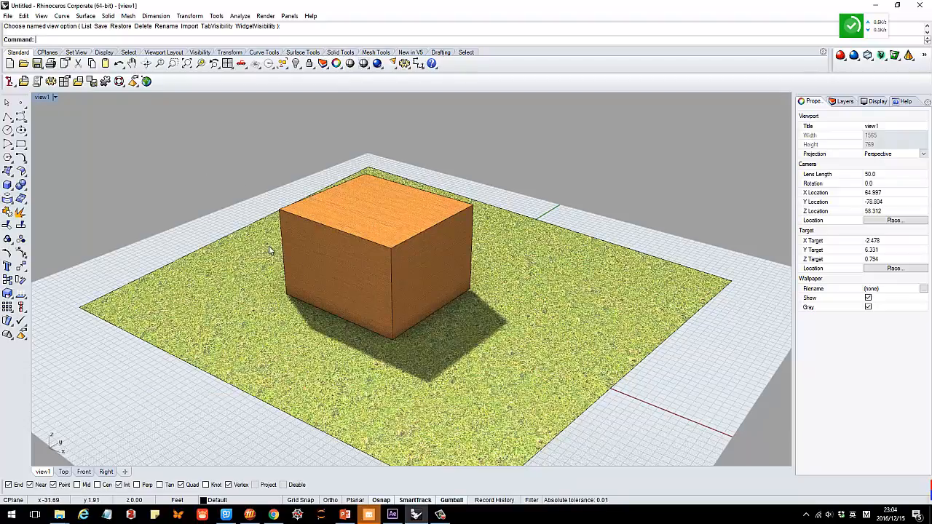
mouse_move(275, 270)
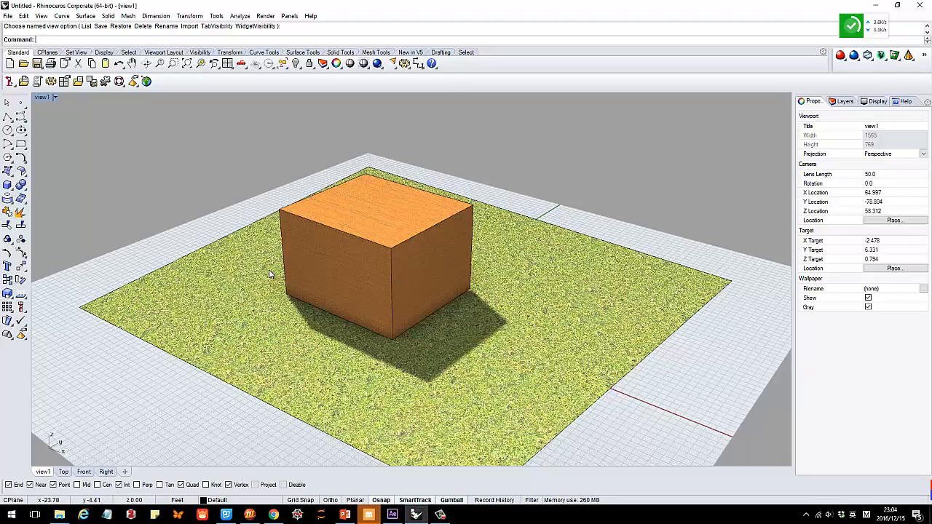
mouse_move(271, 275)
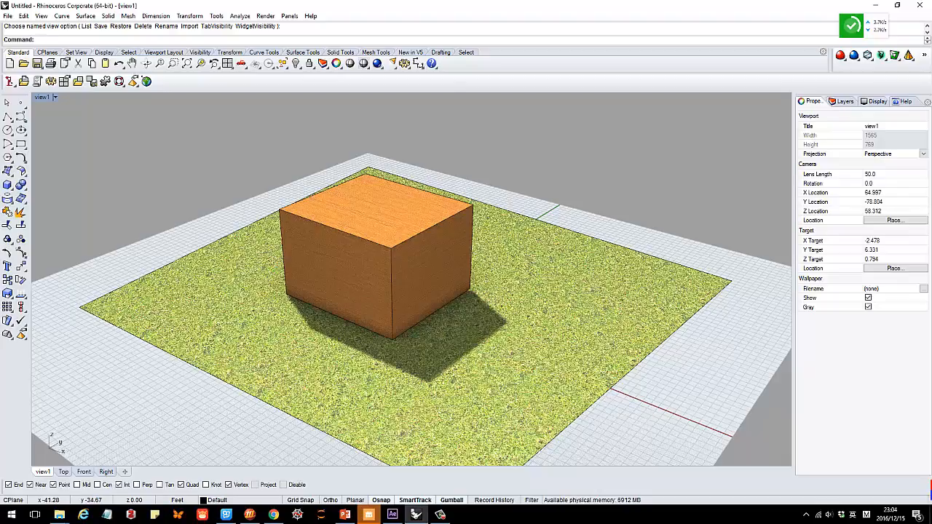